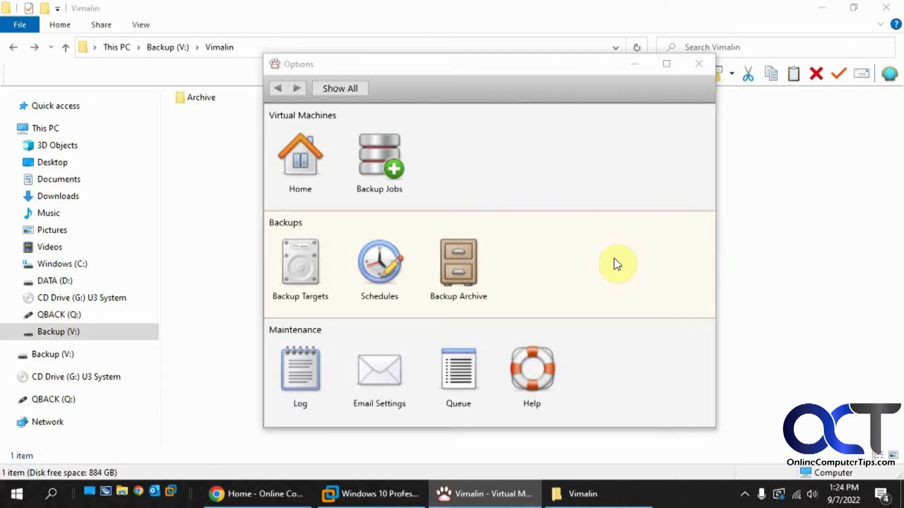
mouse_move(587, 147)
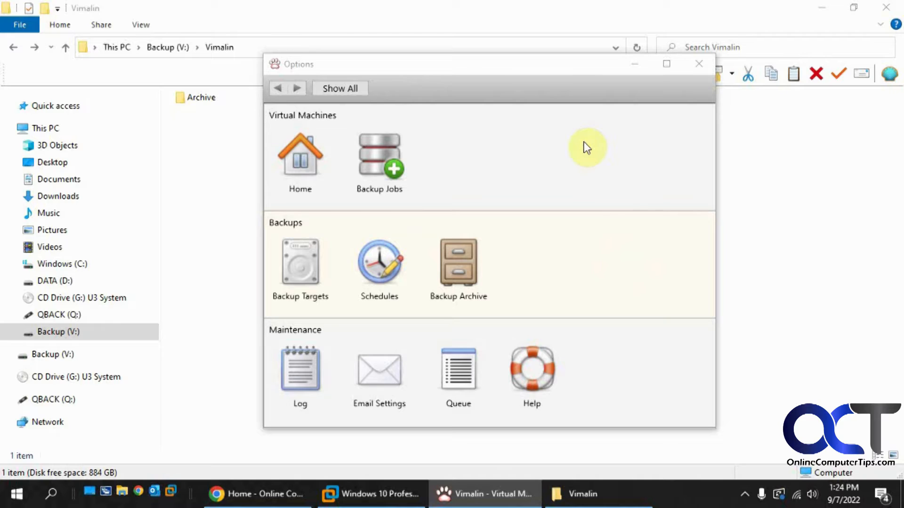
mouse_move(567, 147)
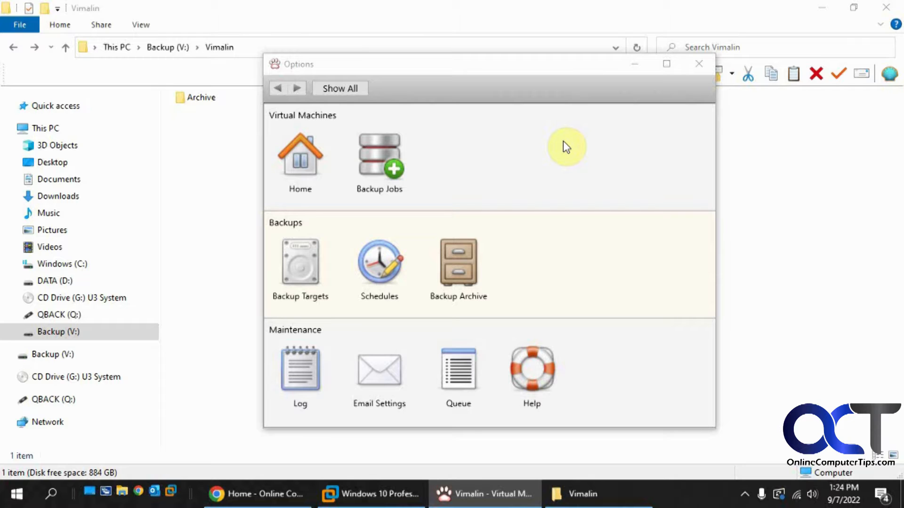
mouse_move(544, 237)
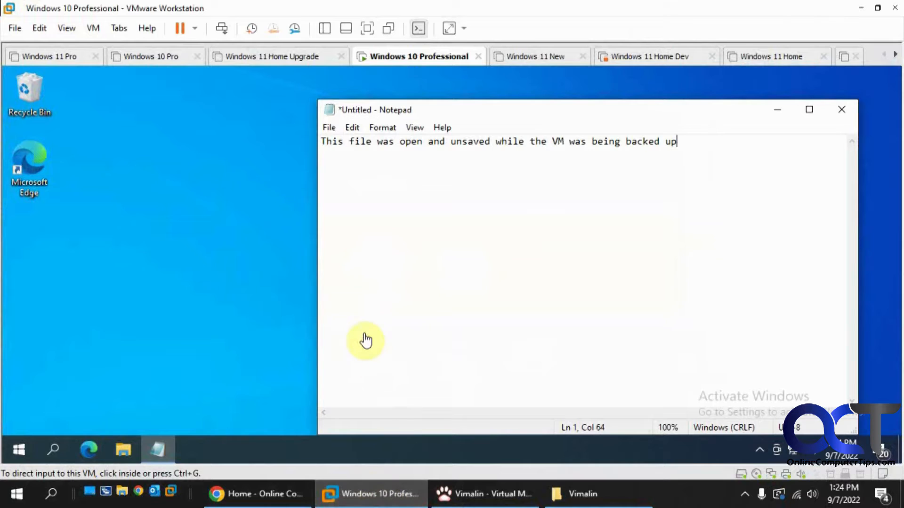
Step: Show the virtual machine Library sidebar via the View menu
left_click(66, 27)
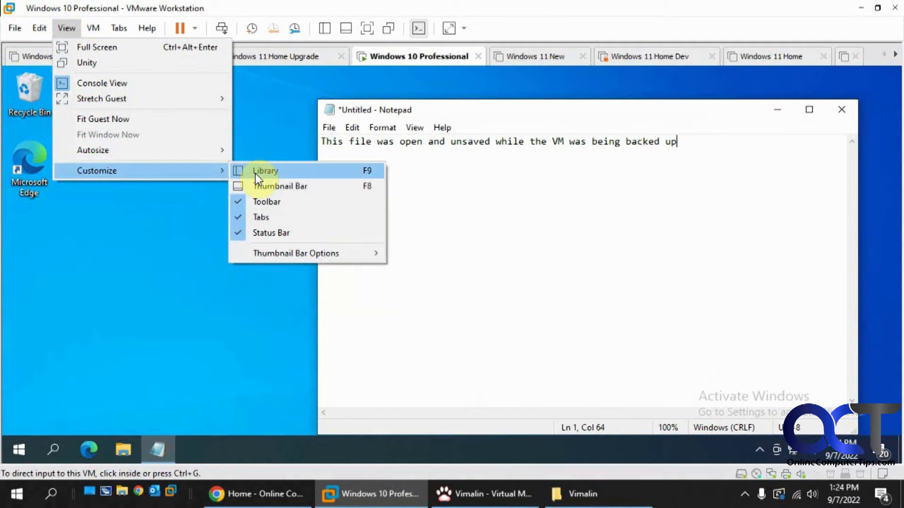
left_click(264, 171)
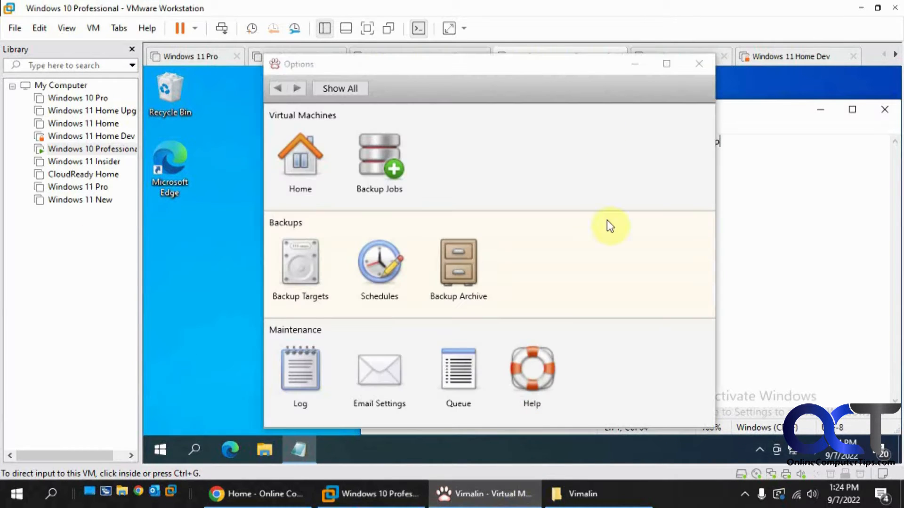
mouse_move(378, 168)
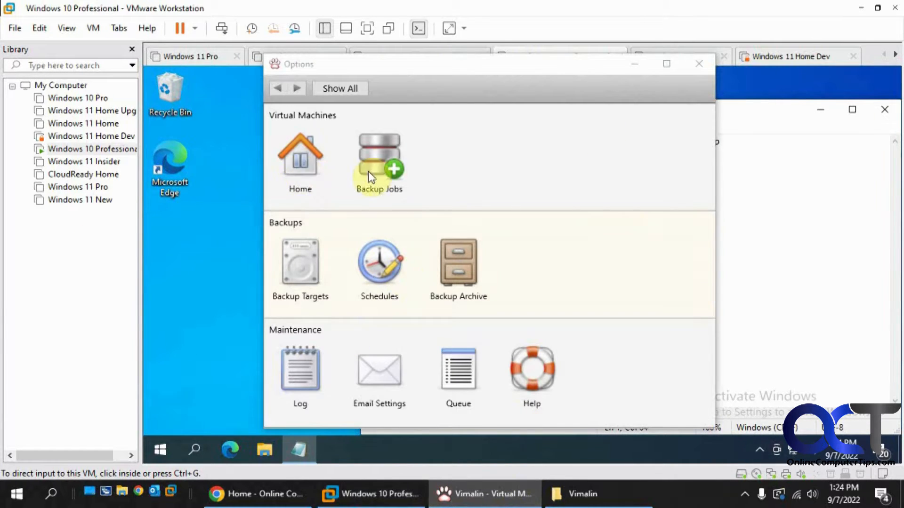
Step: Review the schedule of the Windows 10 Professional, Windows 11 Insider, Windows 11 Pro and Windows 10 jobs, then return to the overview
left_click(379, 163)
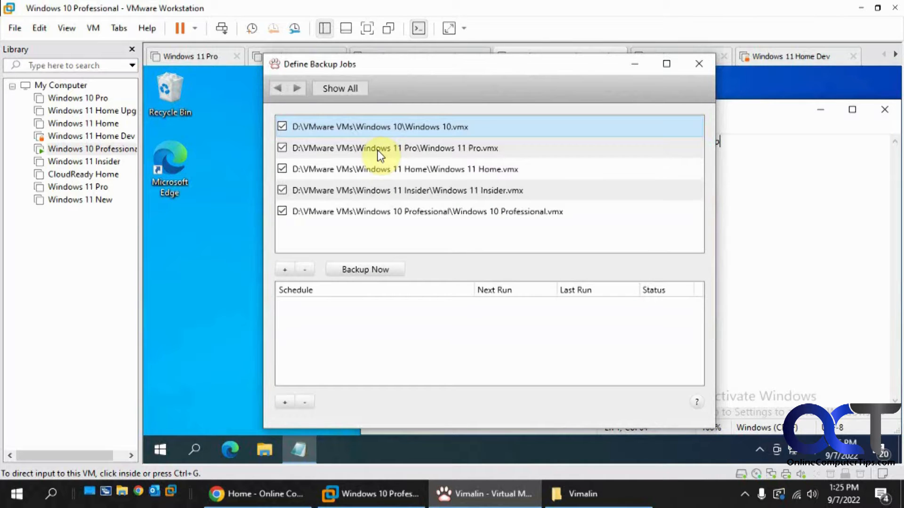
mouse_move(391, 212)
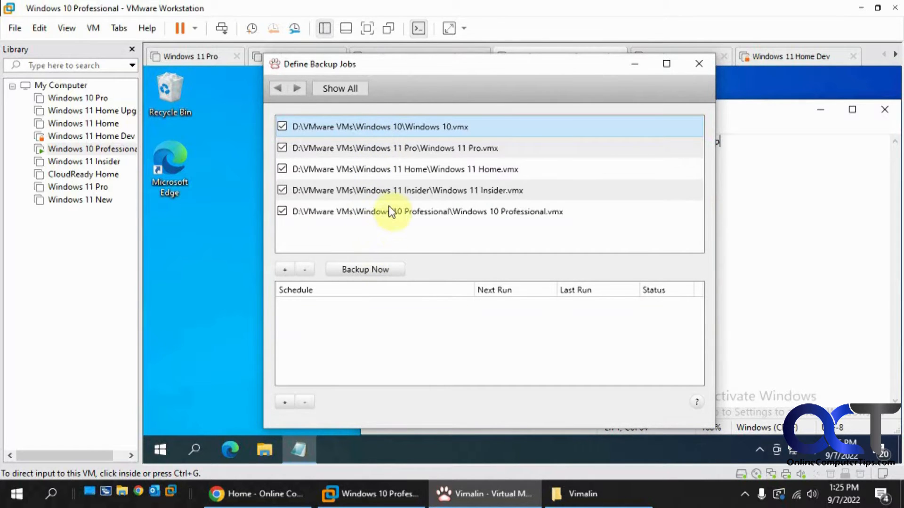
left_click(420, 212)
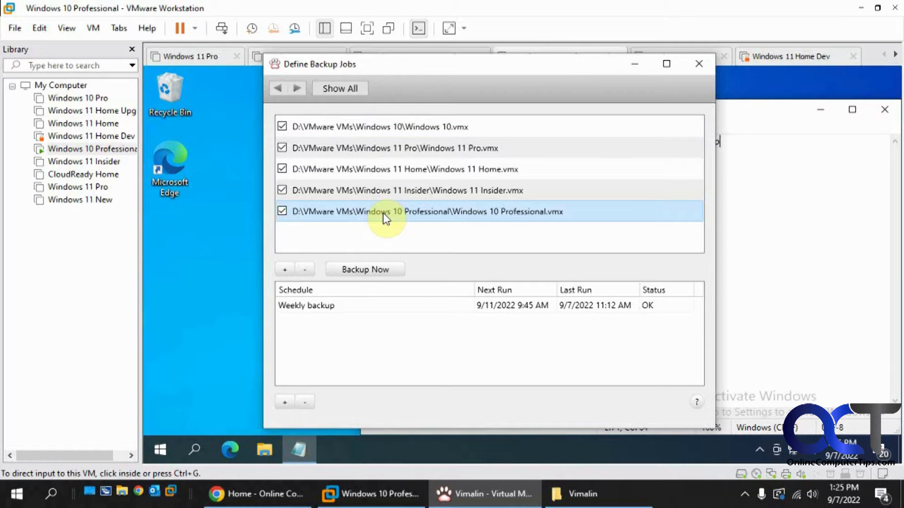
mouse_move(363, 314)
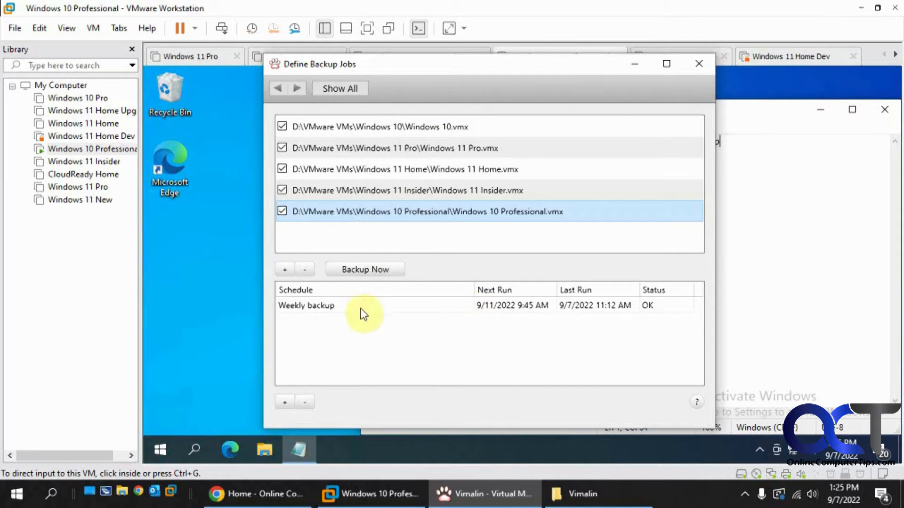
mouse_move(585, 314)
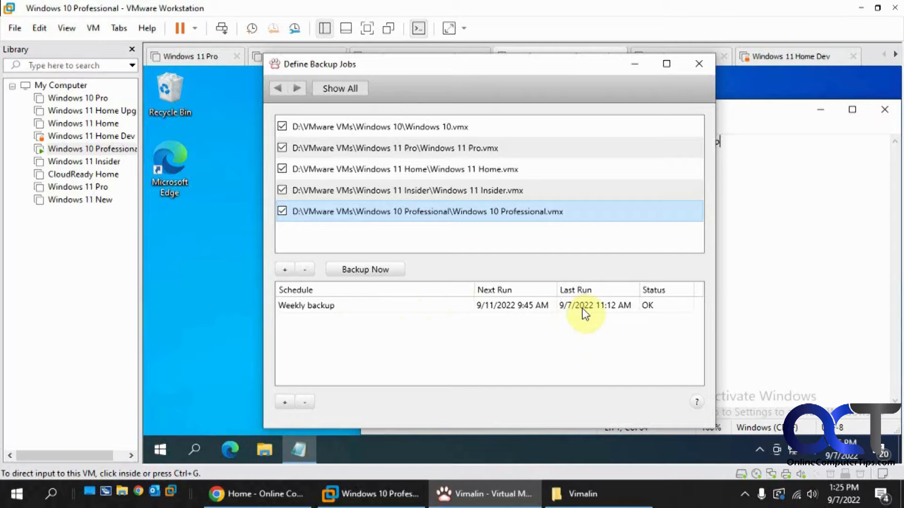
left_click(475, 191)
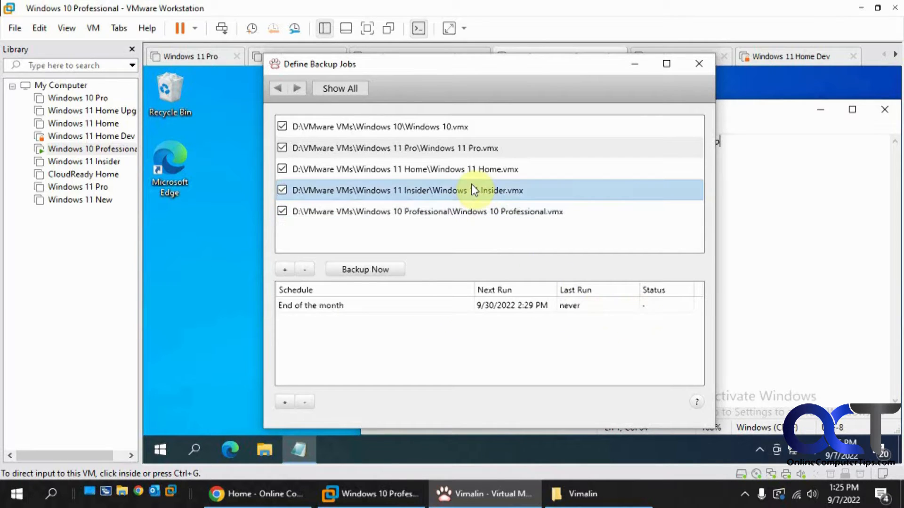
mouse_move(493, 294)
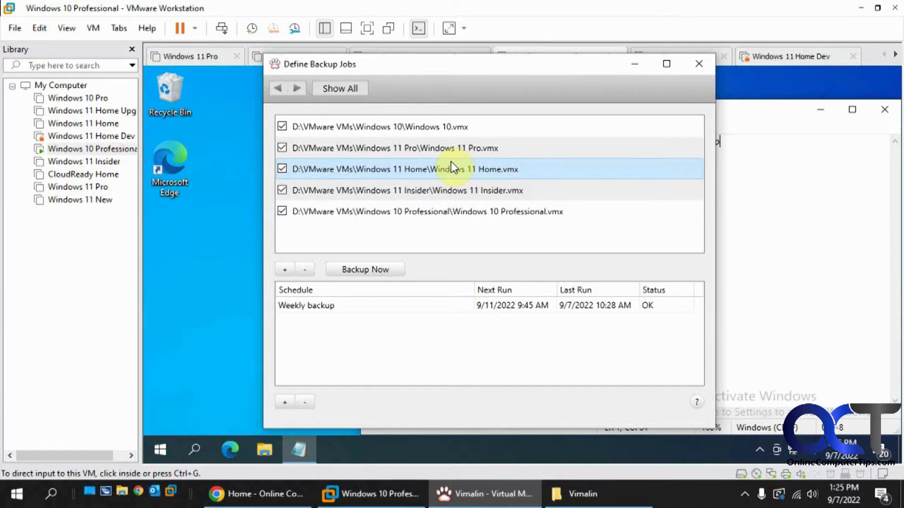
left_click(394, 148)
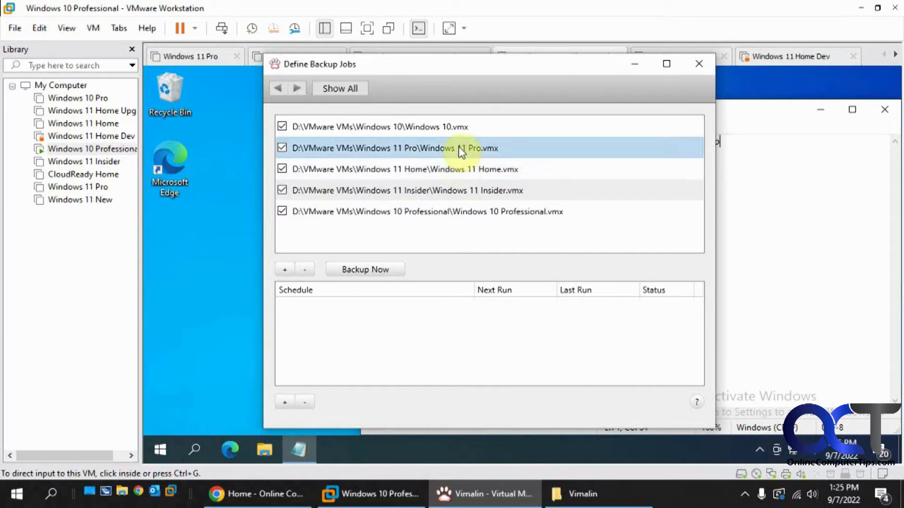
mouse_move(423, 140)
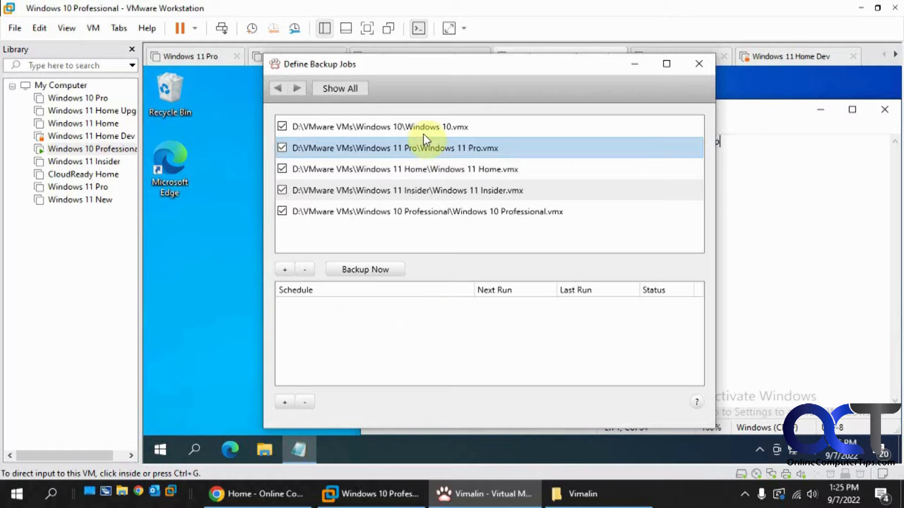
left_click(380, 126)
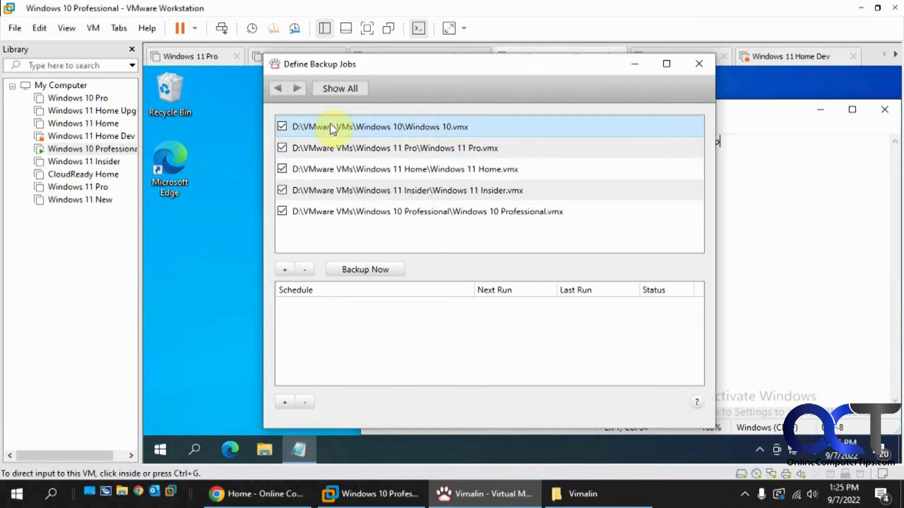
mouse_move(312, 174)
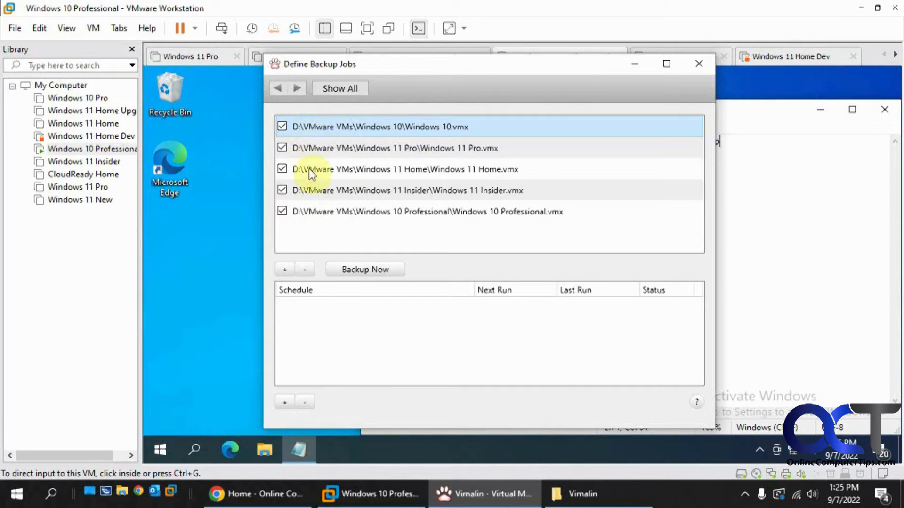
left_click(340, 88)
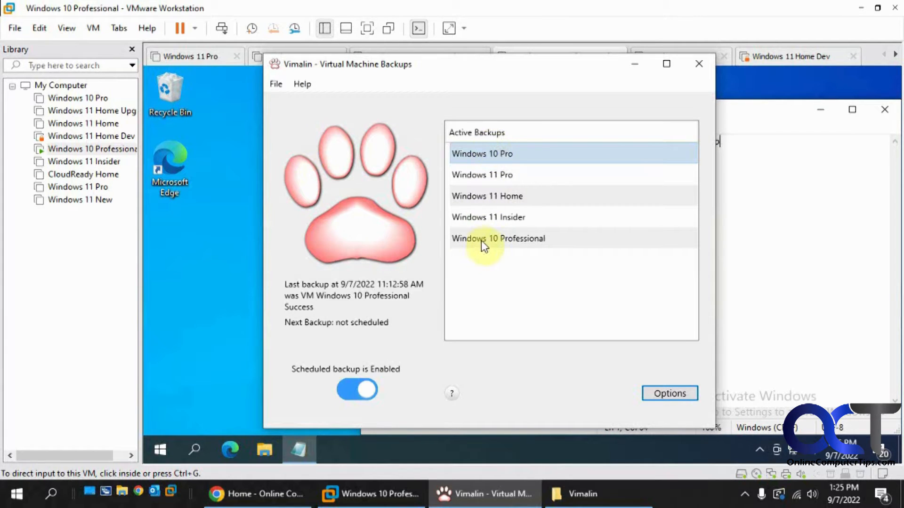
Step: Uncheck the Windows 10 Professional .vmx backup job, leaving four active backups, and return to the options overview
left_click(669, 393)
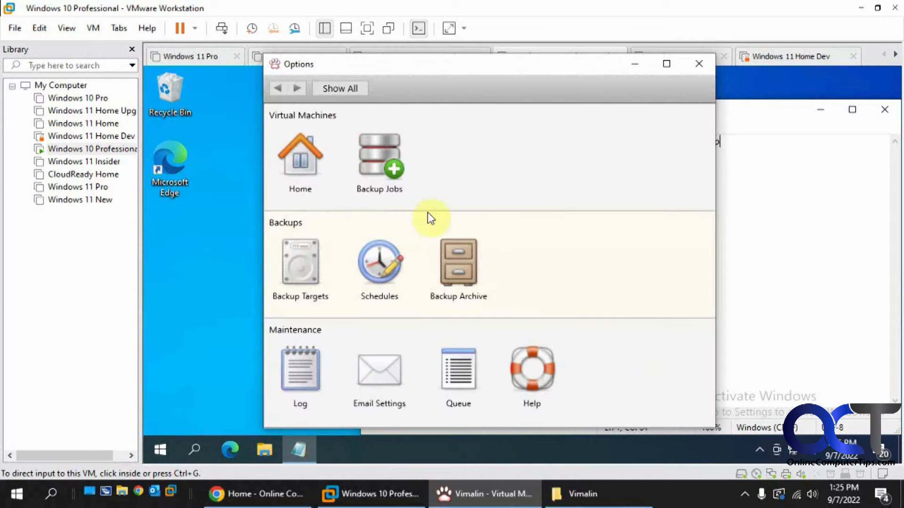
left_click(378, 155)
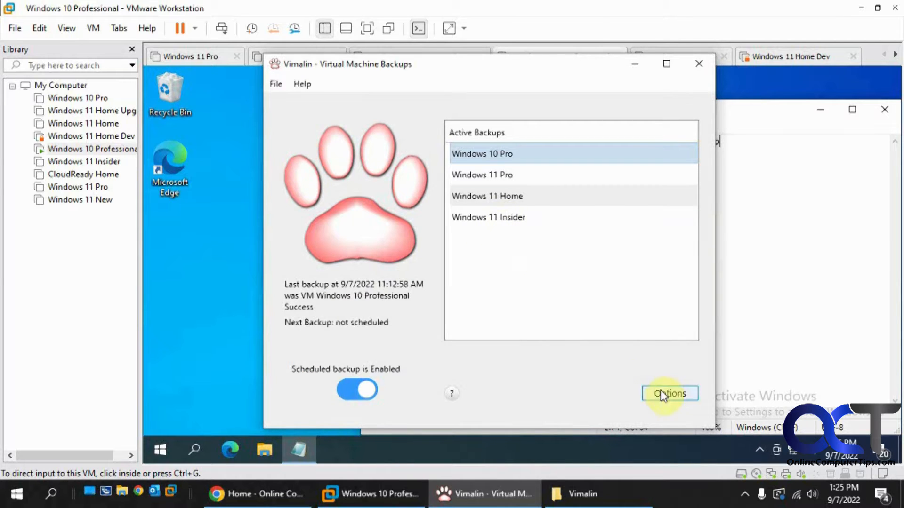
left_click(669, 393)
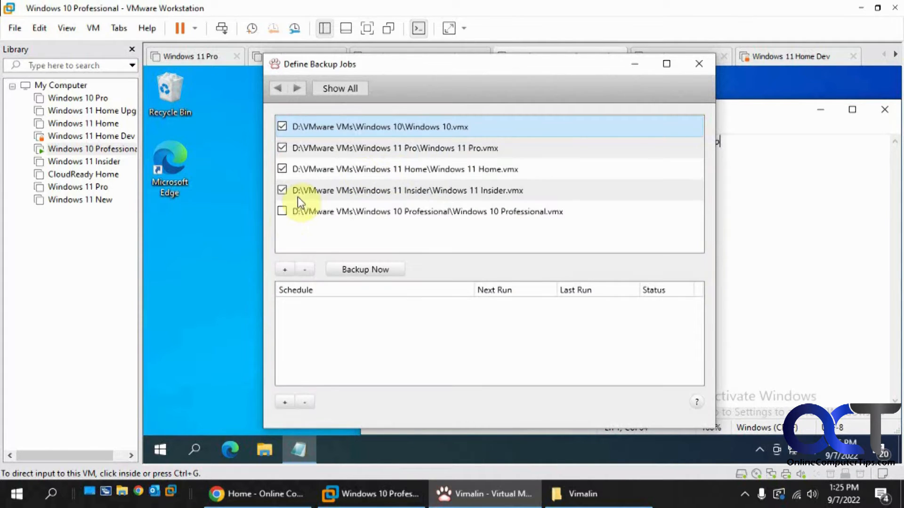
left_click(340, 89)
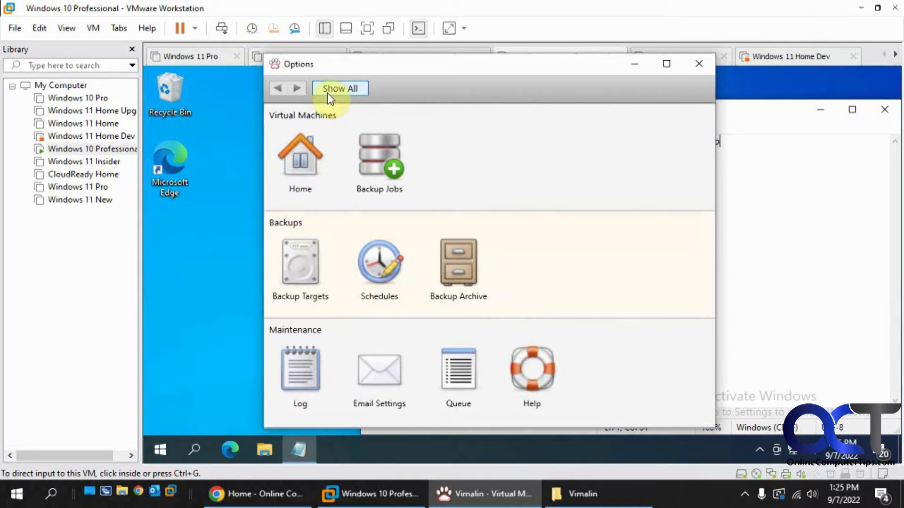
left_click(299, 264)
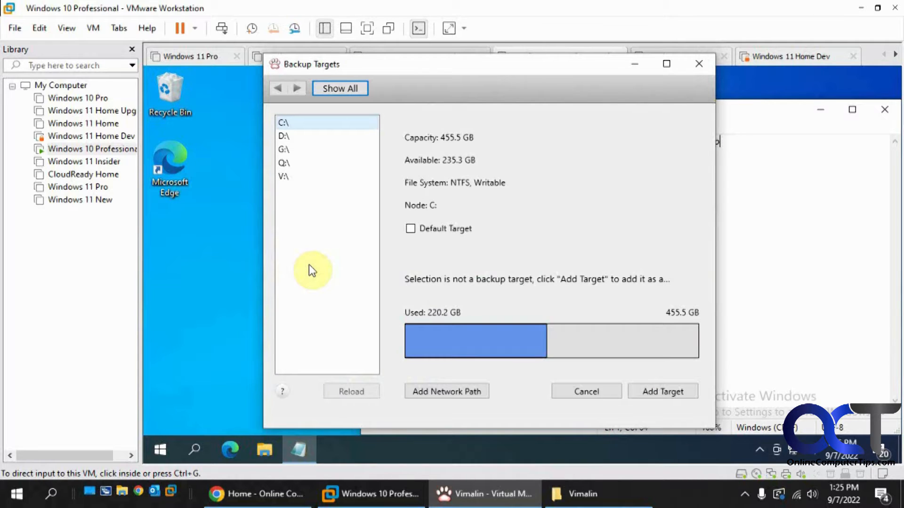
mouse_move(271, 185)
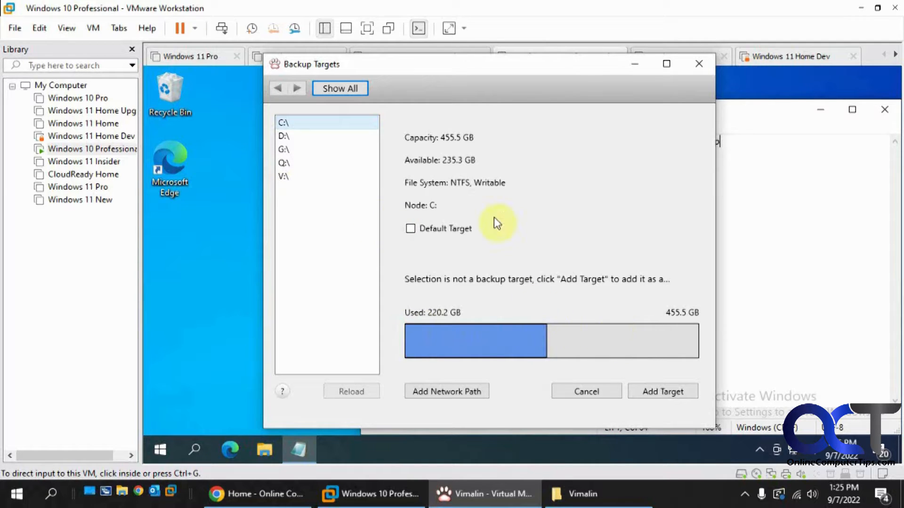
mouse_move(455, 227)
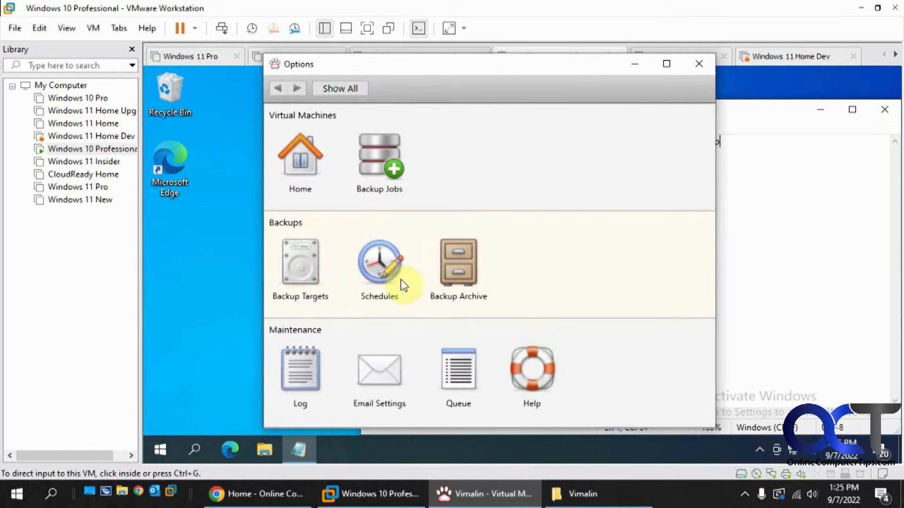
left_click(378, 265)
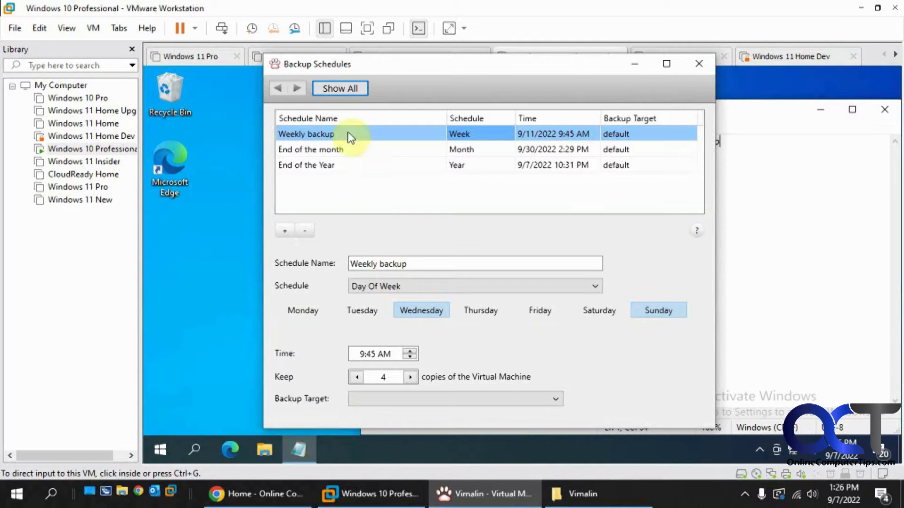
mouse_move(398, 163)
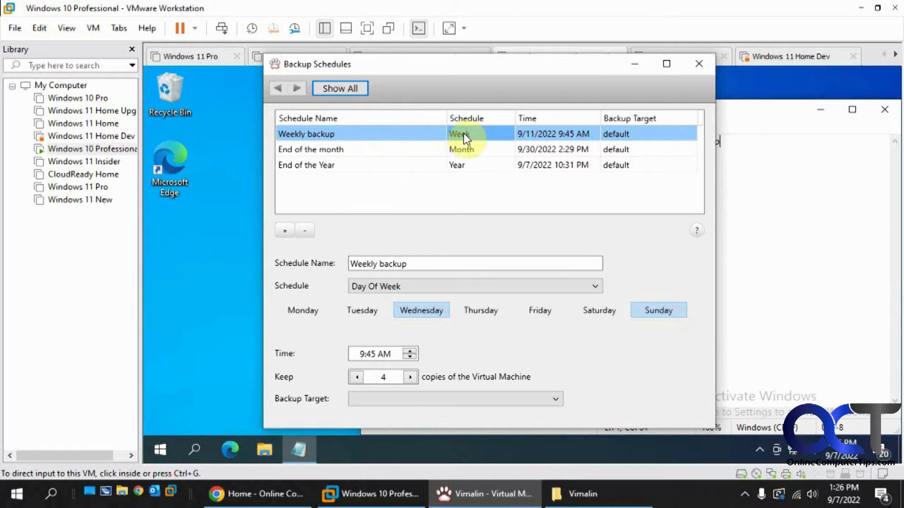
mouse_move(500, 172)
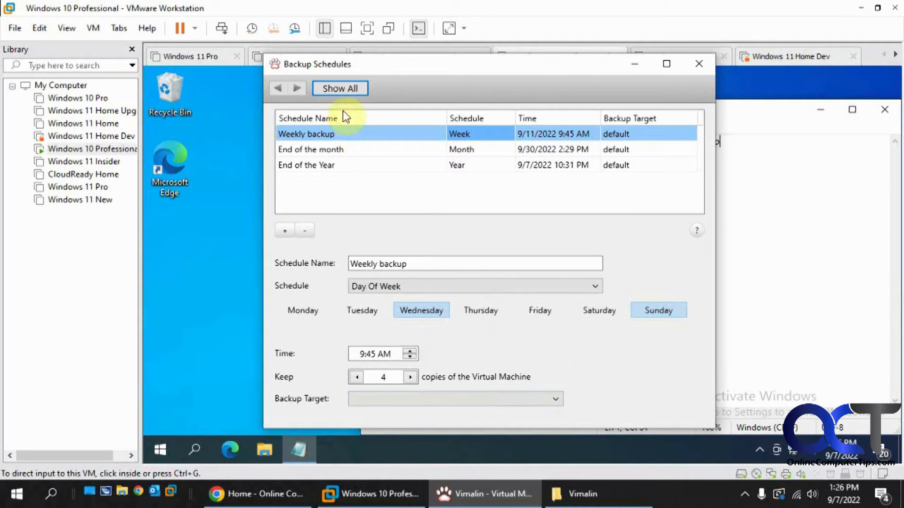
left_click(339, 88)
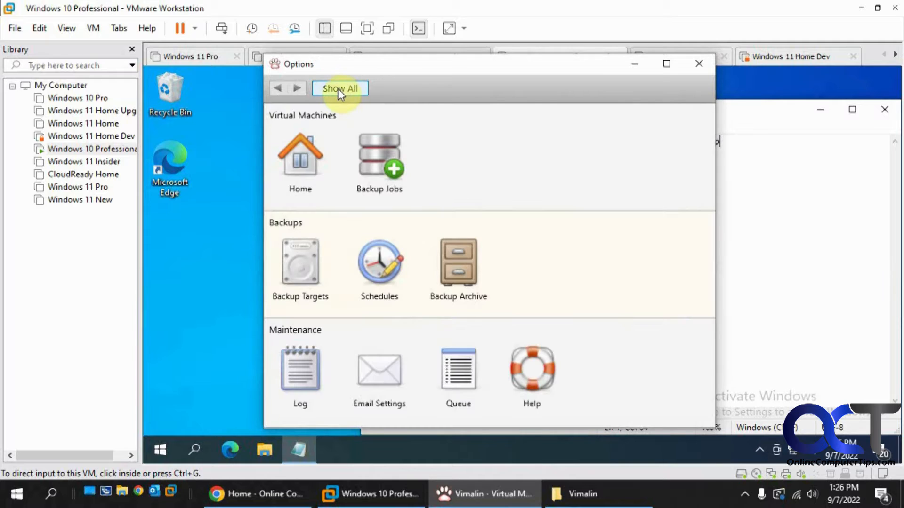
left_click(458, 263)
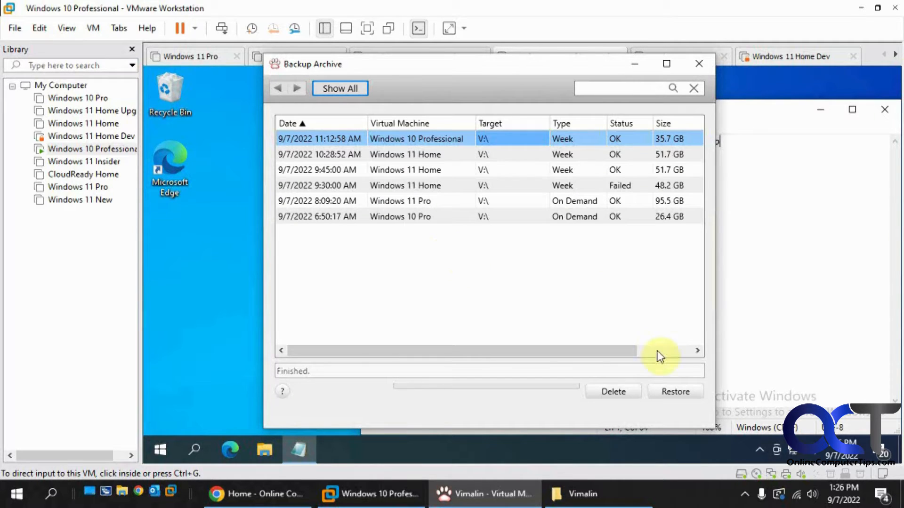
mouse_move(383, 139)
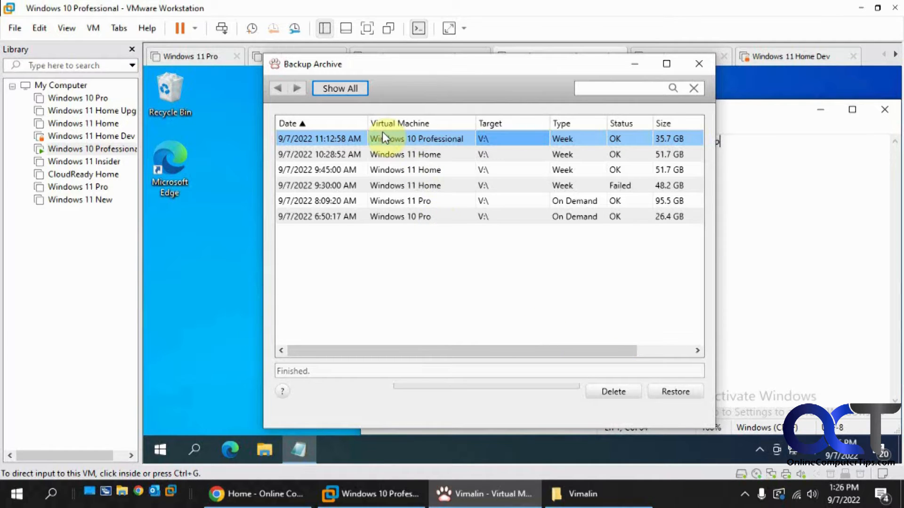
mouse_move(579, 161)
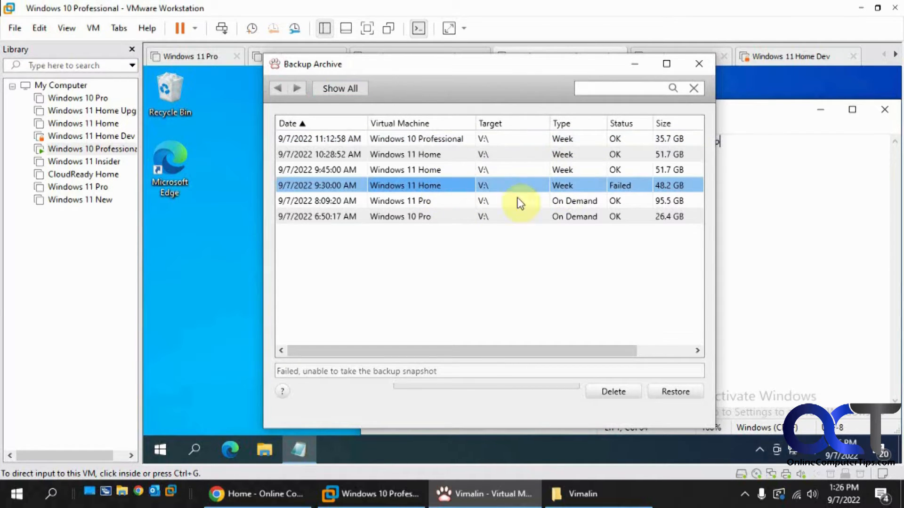
mouse_move(524, 191)
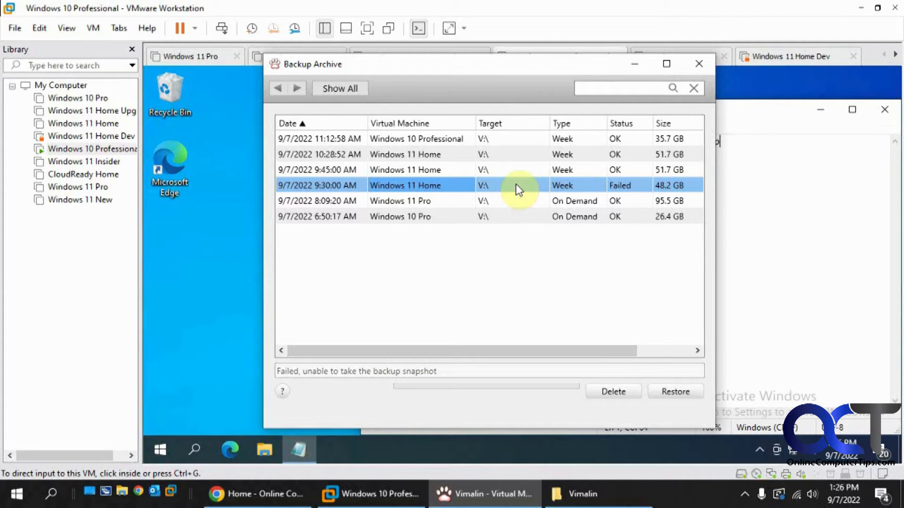
mouse_move(520, 141)
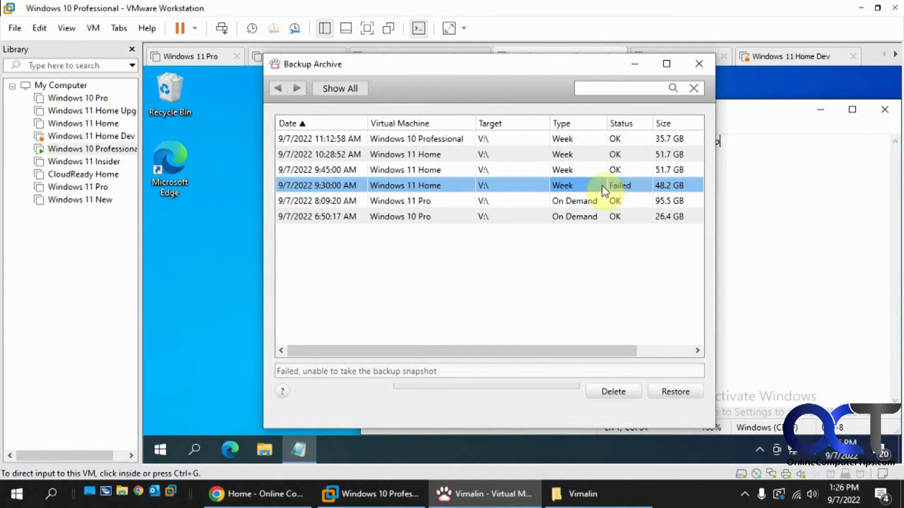
mouse_move(589, 174)
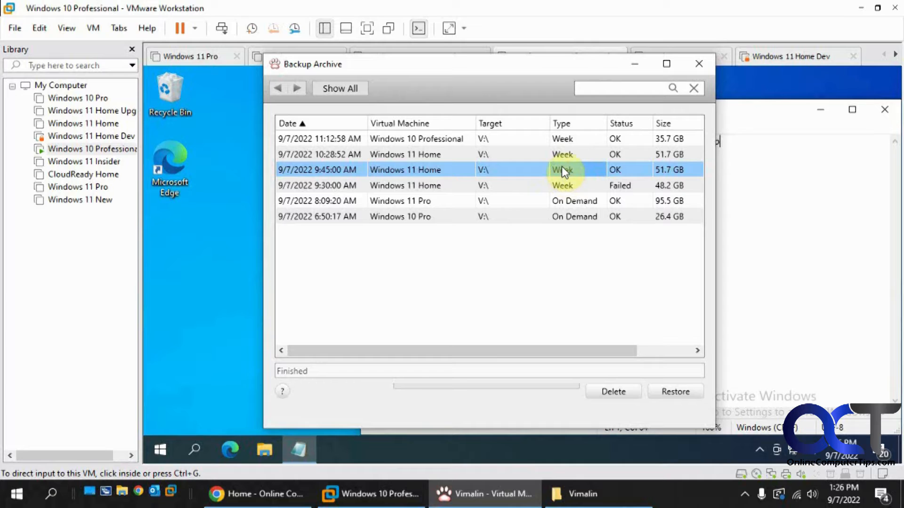
left_click(562, 138)
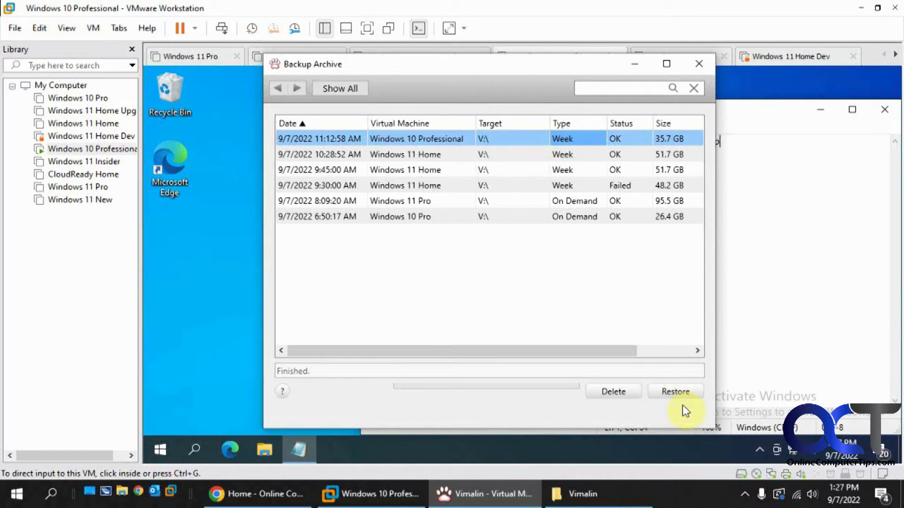
left_click(276, 89)
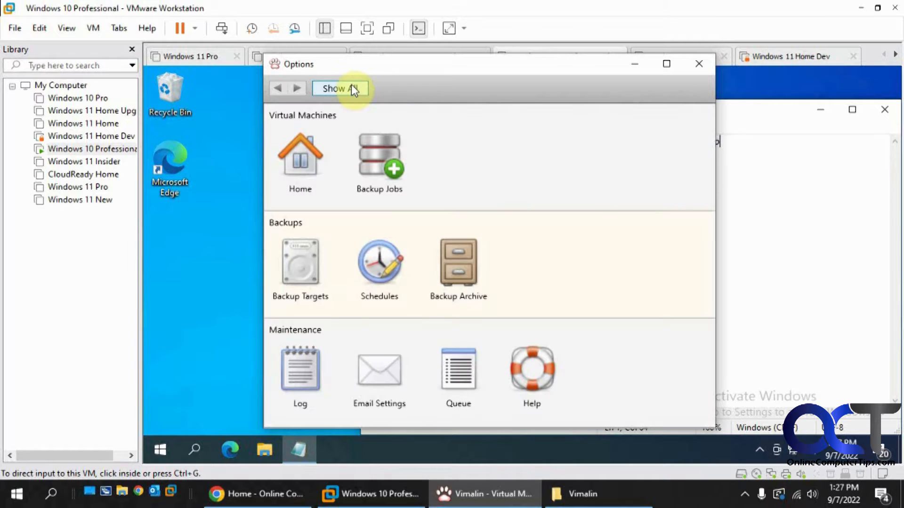
mouse_move(323, 384)
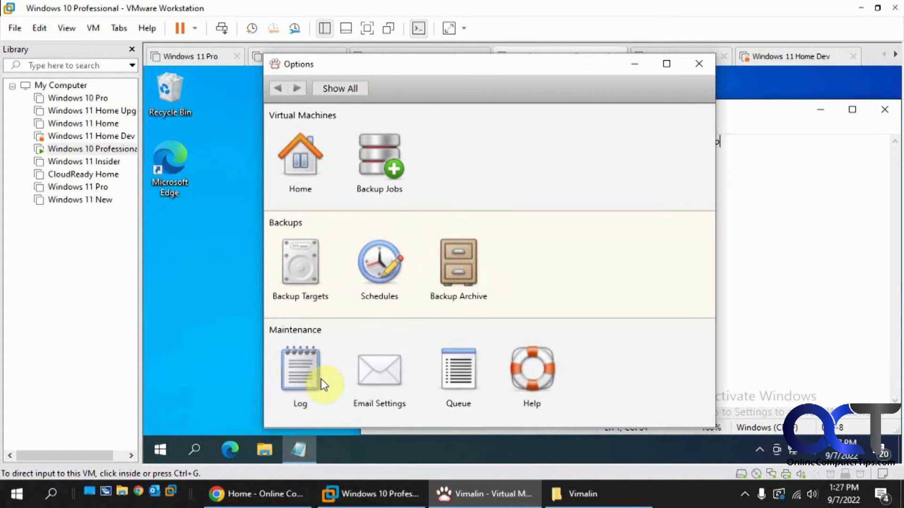
left_click(299, 369)
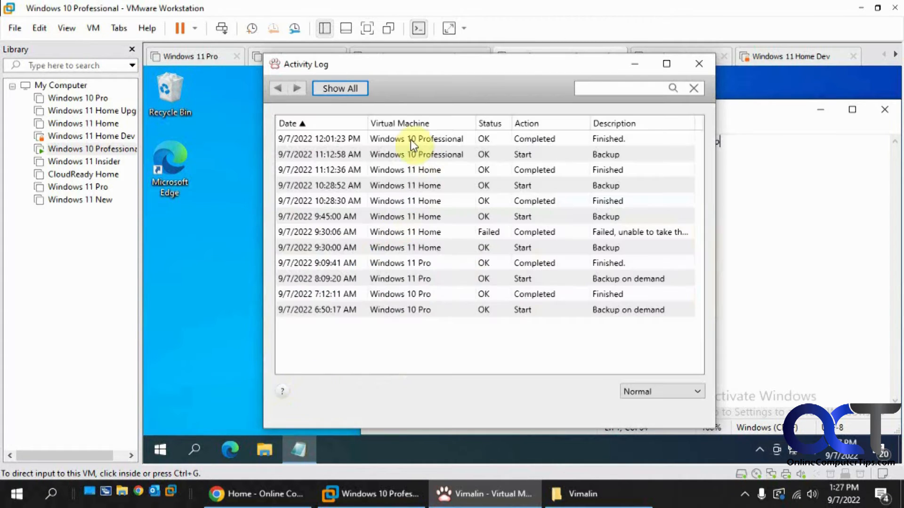
mouse_move(342, 129)
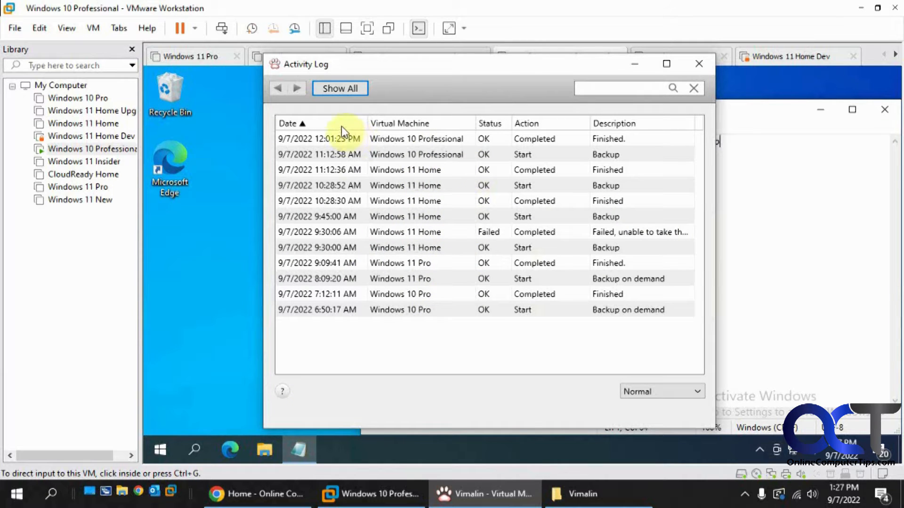
mouse_move(546, 299)
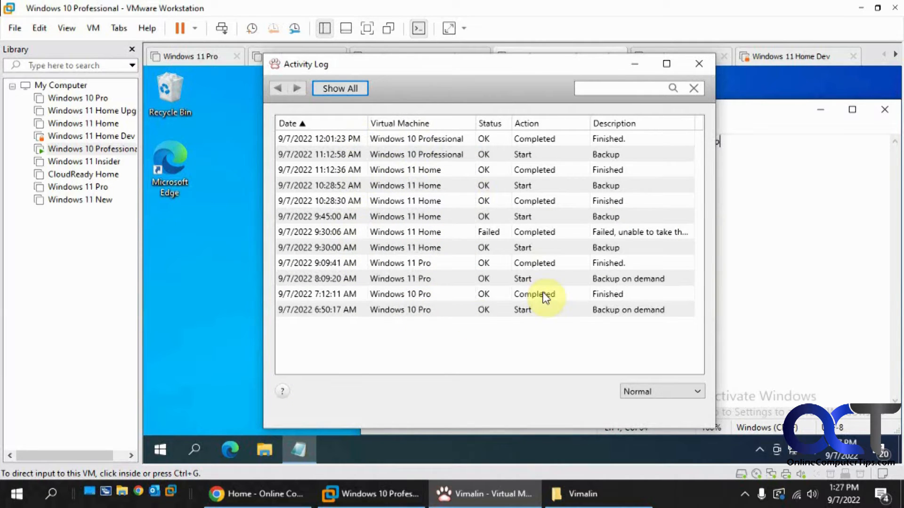
mouse_move(576, 247)
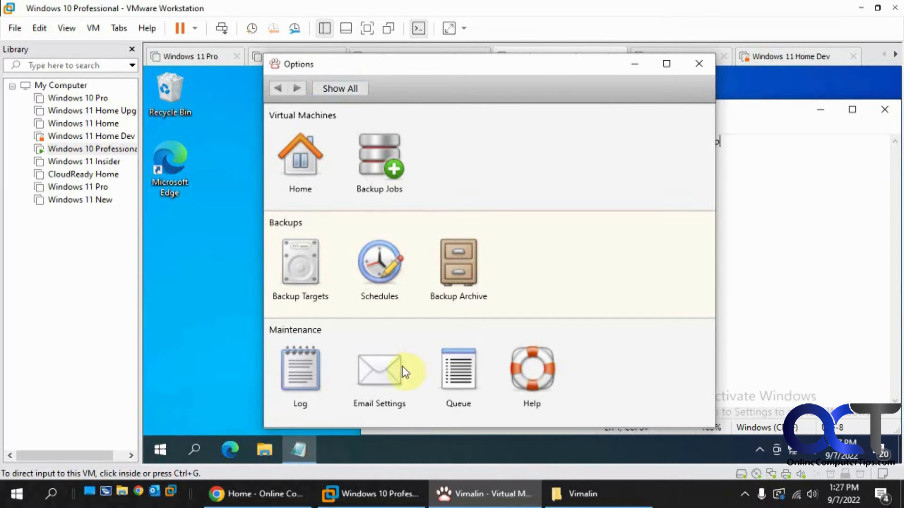
left_click(378, 369)
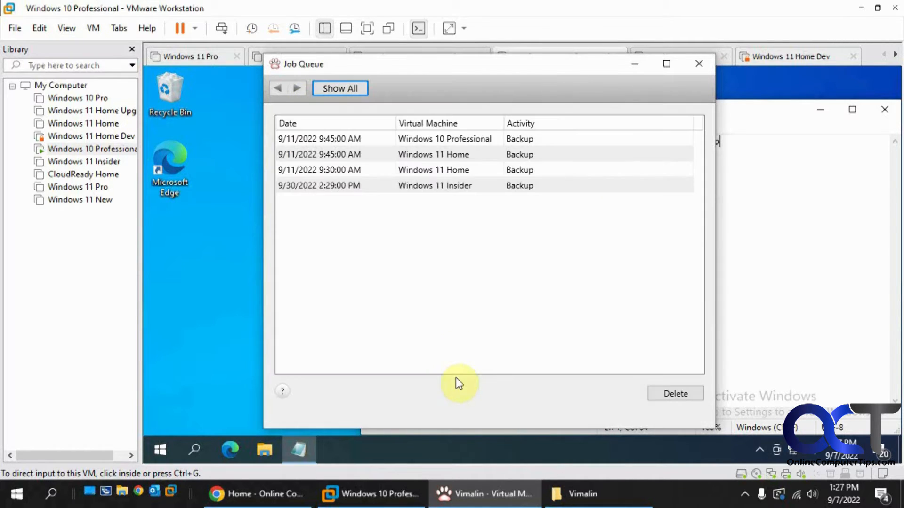
mouse_move(425, 221)
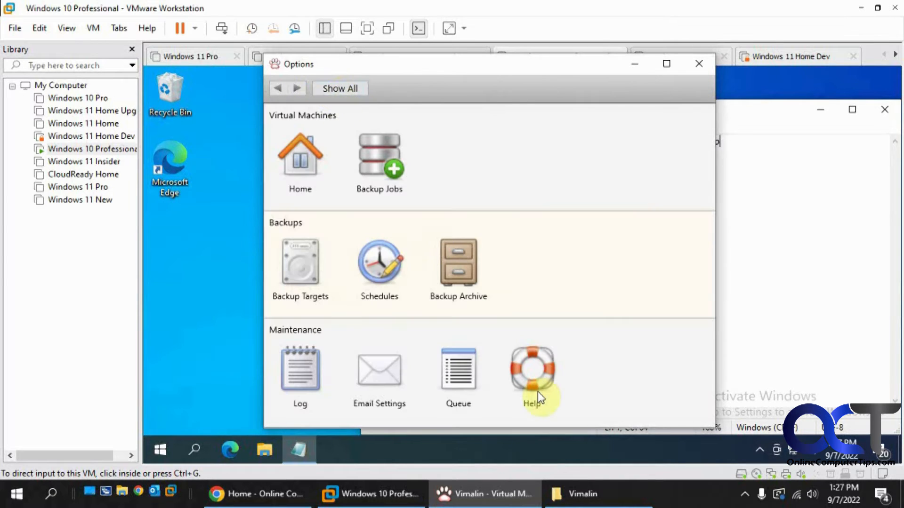
left_click(459, 262)
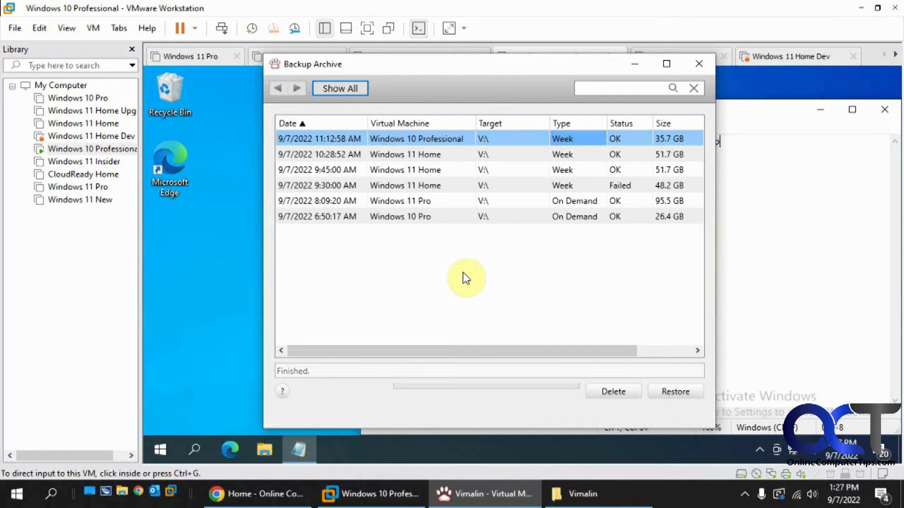
mouse_move(293, 162)
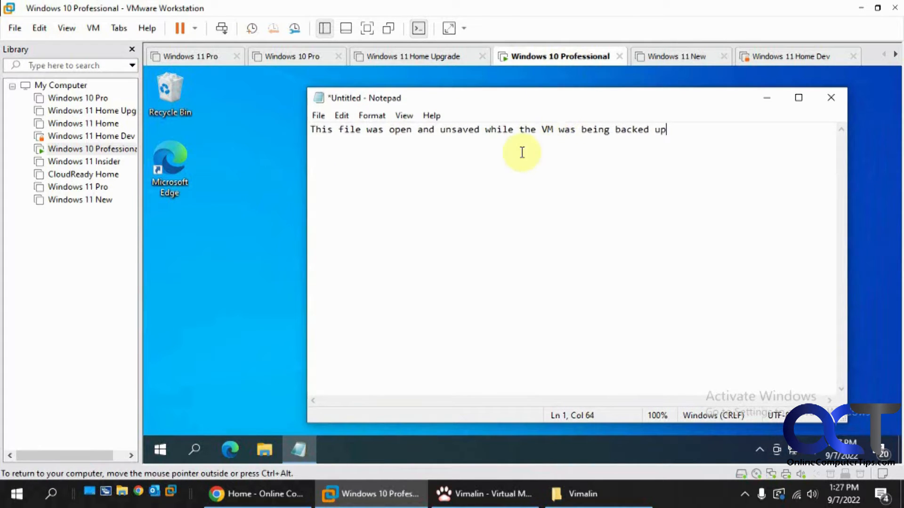
mouse_move(341, 115)
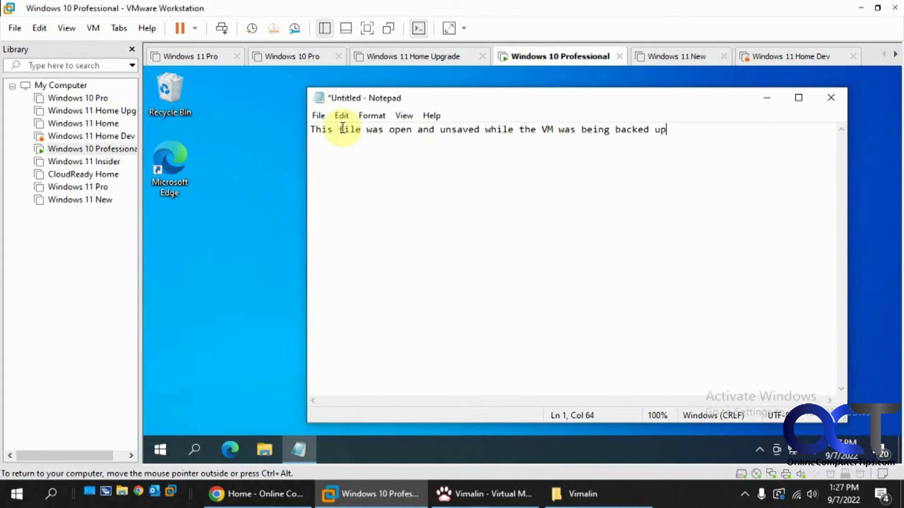
mouse_move(542, 142)
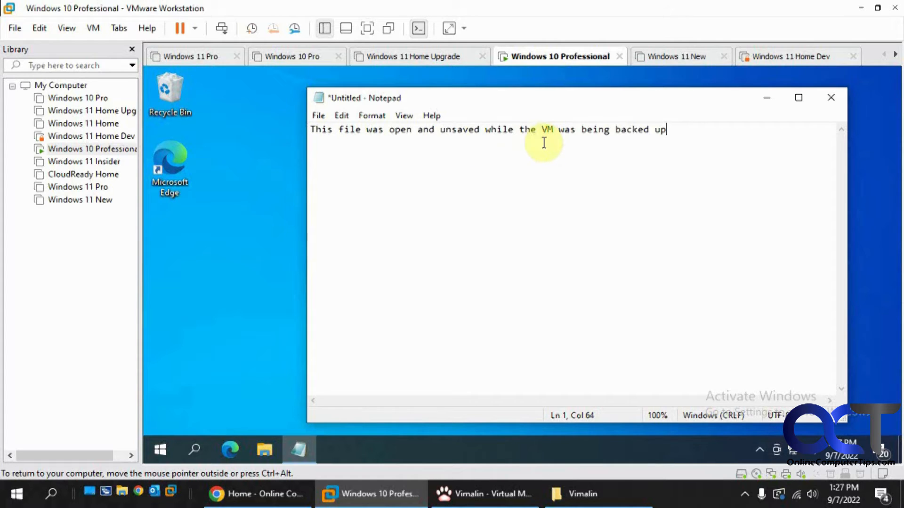
mouse_move(402, 158)
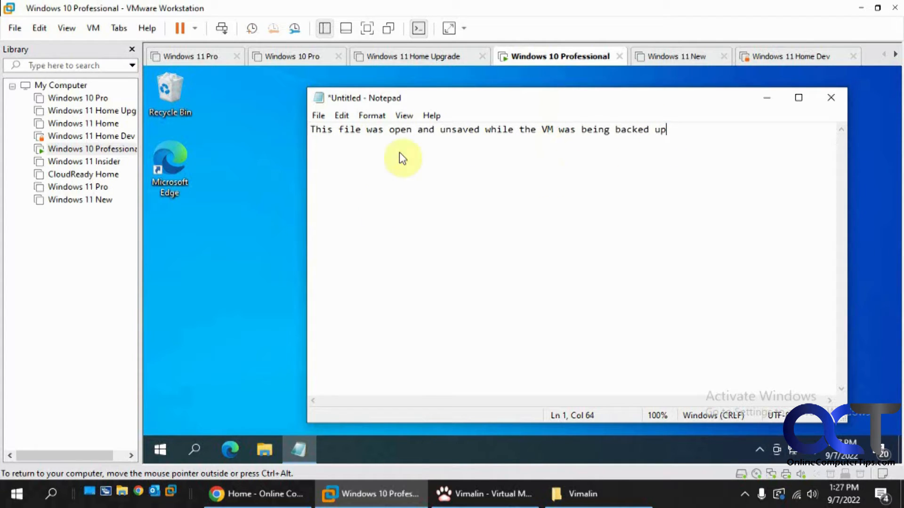
mouse_move(369, 166)
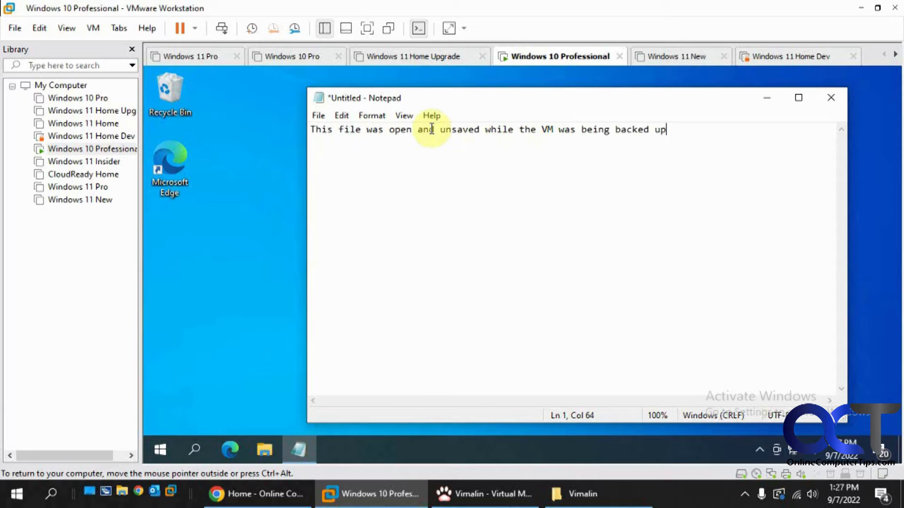
mouse_move(594, 151)
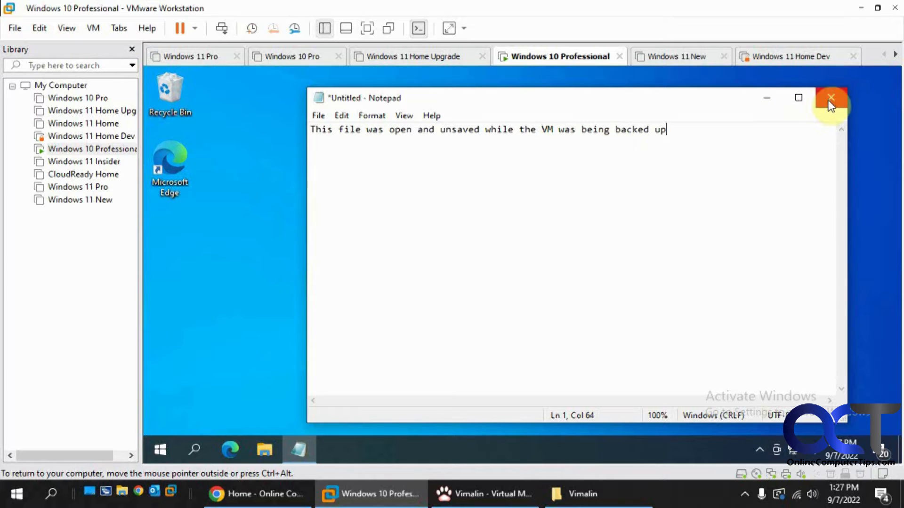
Step: Close the unsaved Notepad note inside the Windows 10 Professional guest
left_click(830, 97)
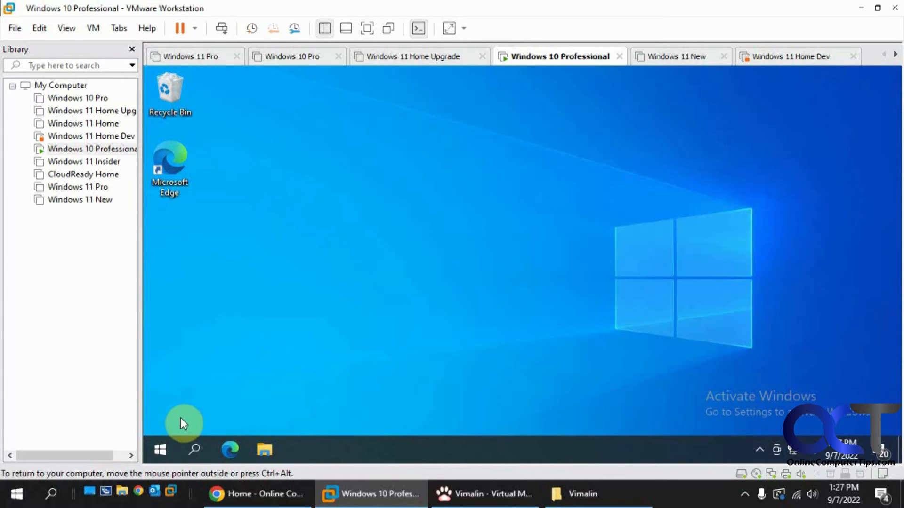
Step: Shut down the Windows 10 Professional guest from its Start menu power options
left_click(160, 450)
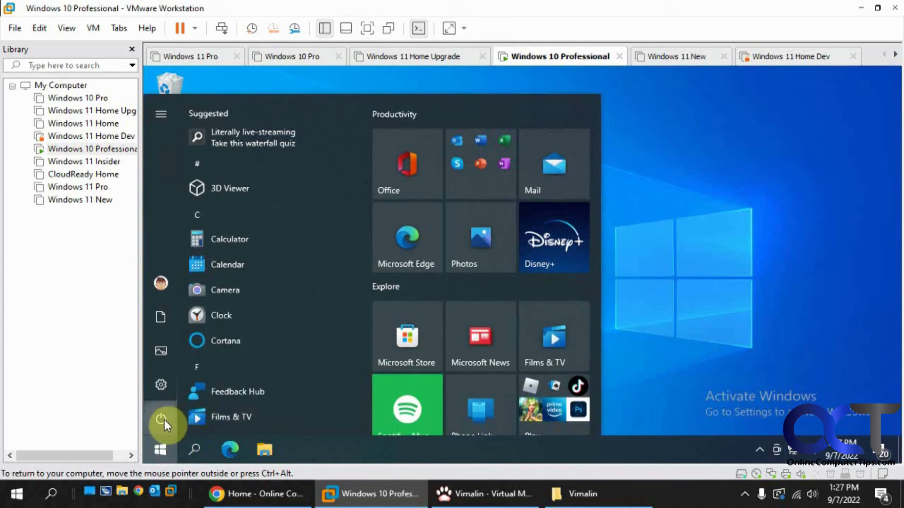
left_click(161, 419)
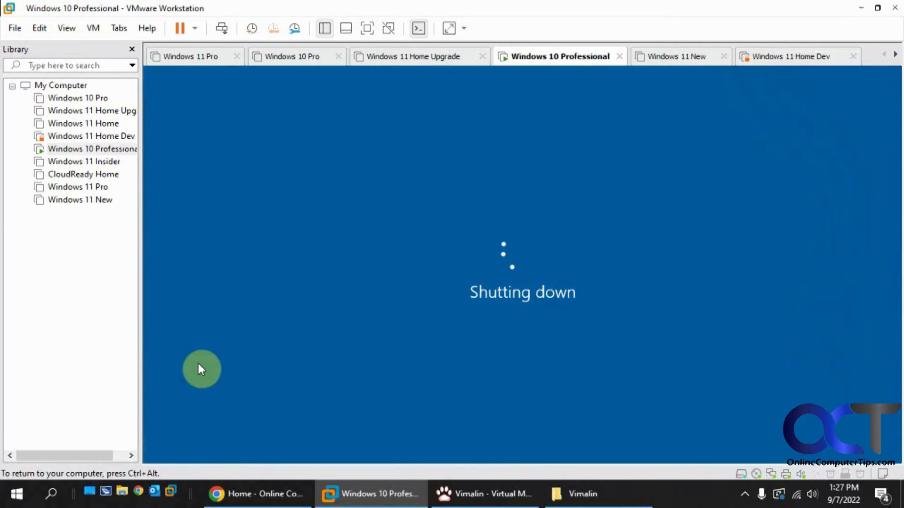
mouse_move(225, 351)
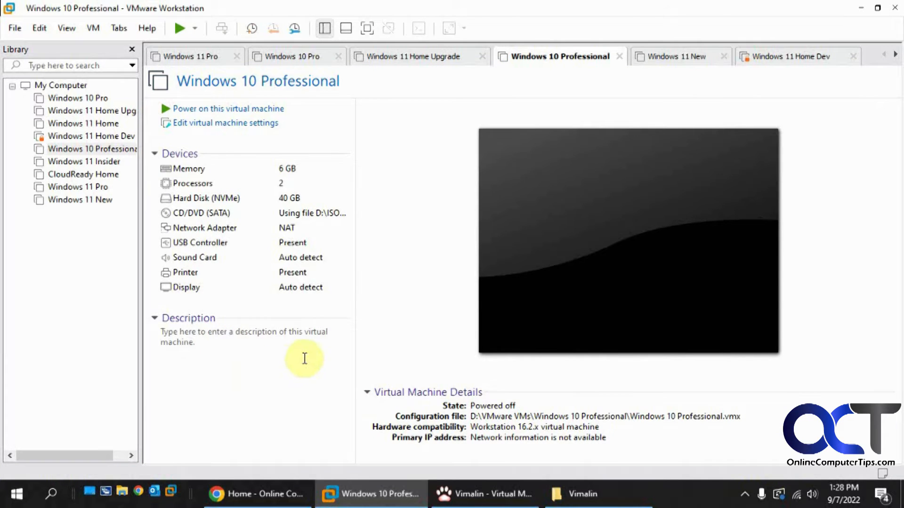
mouse_move(483, 494)
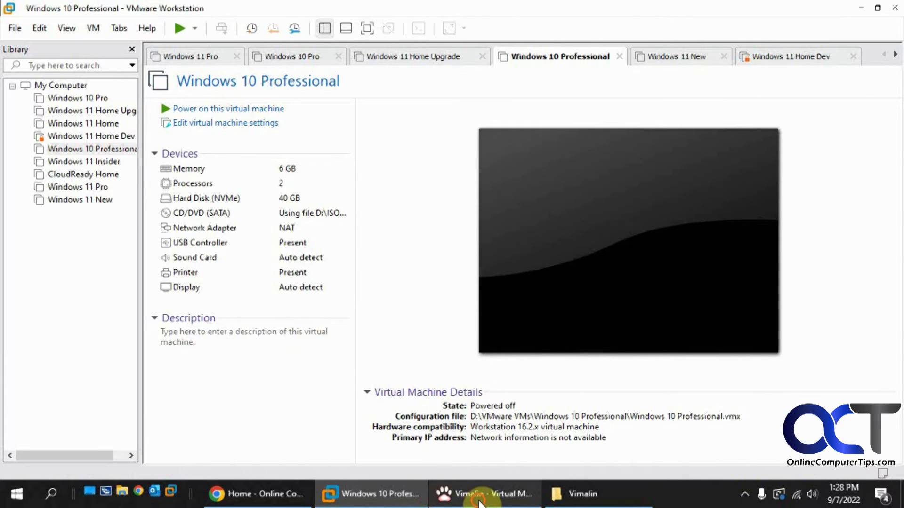
Step: Start restoring the 11:12:58 AM Windows 10 Professional backup from the archive
left_click(484, 494)
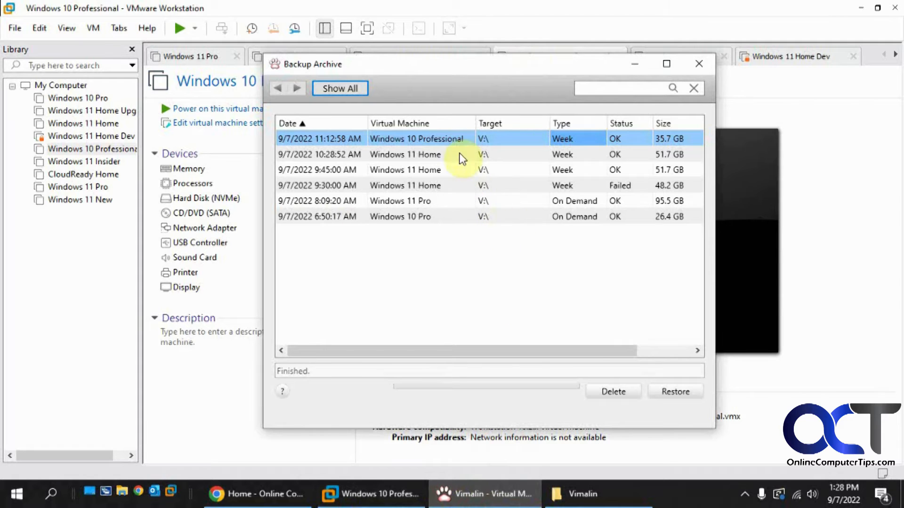
mouse_move(674, 392)
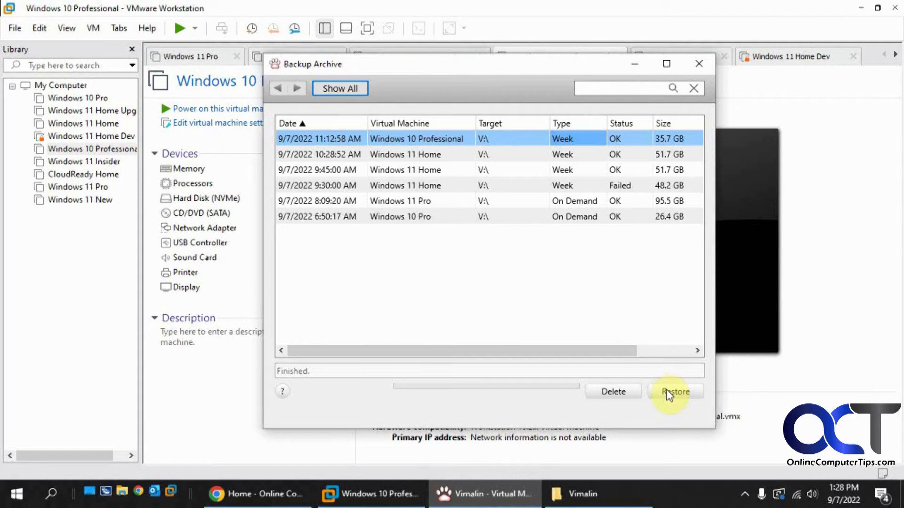
left_click(674, 392)
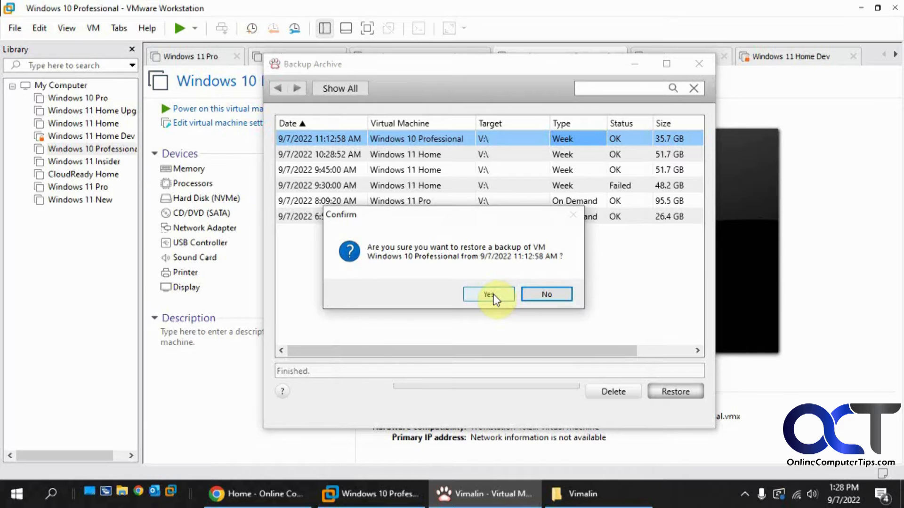
left_click(487, 293)
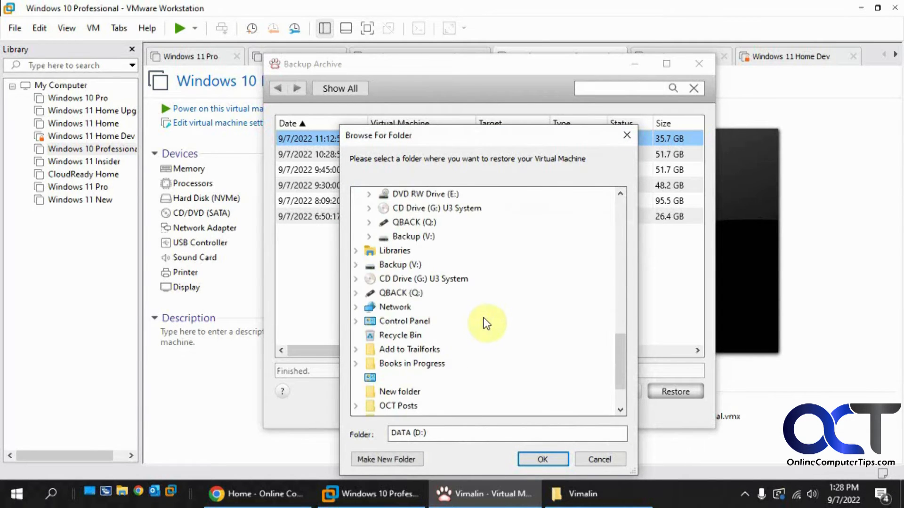
Step: Create a new Restored folder and confirm it as the restore destination
scroll("down", 3)
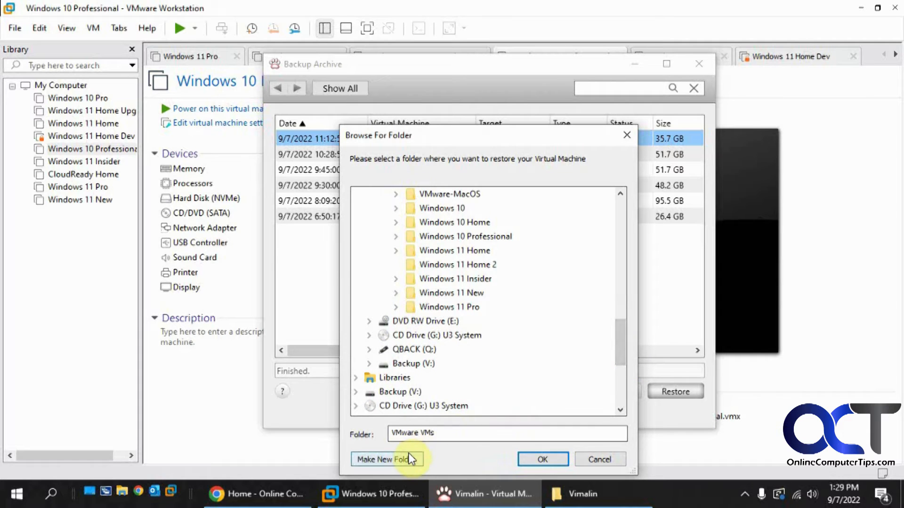
left_click(386, 460)
type("Restored")
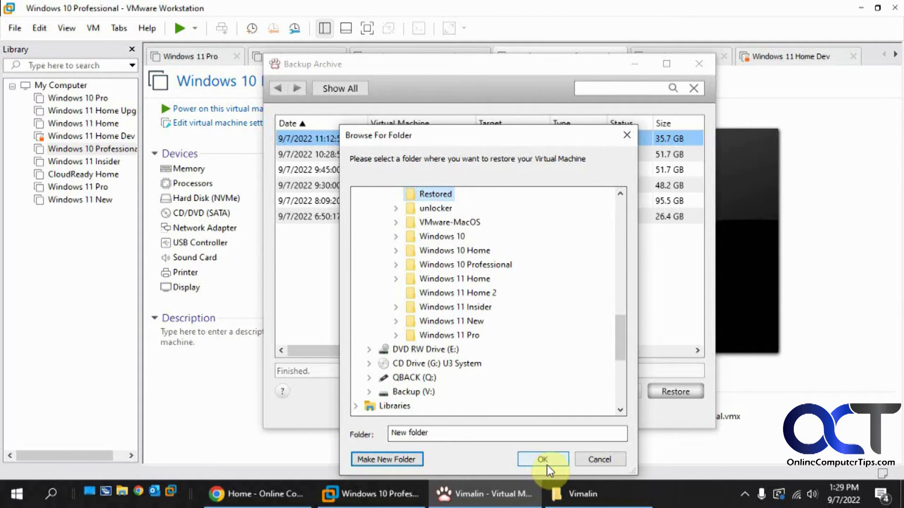
left_click(541, 460)
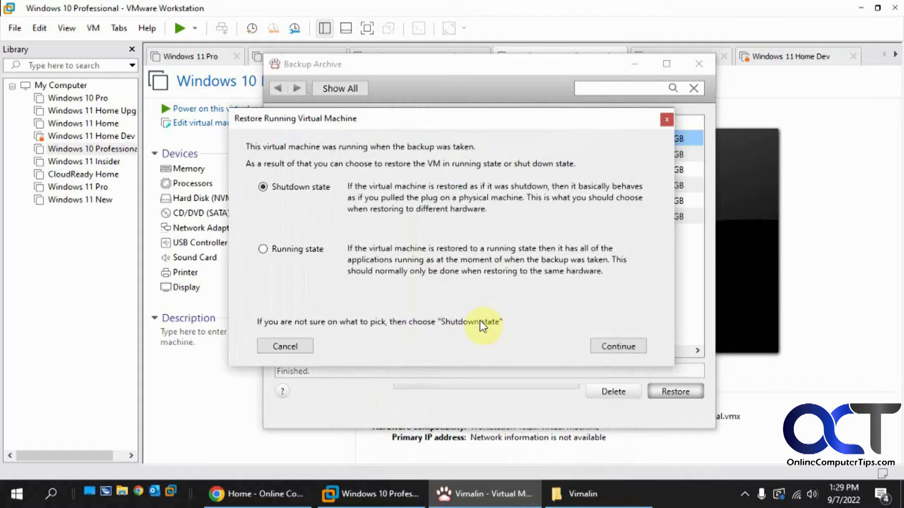
mouse_move(358, 156)
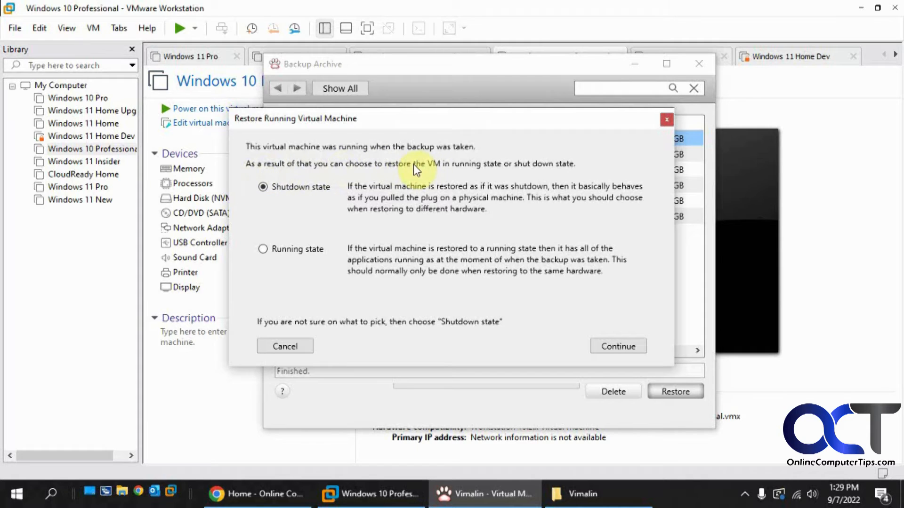
mouse_move(360, 184)
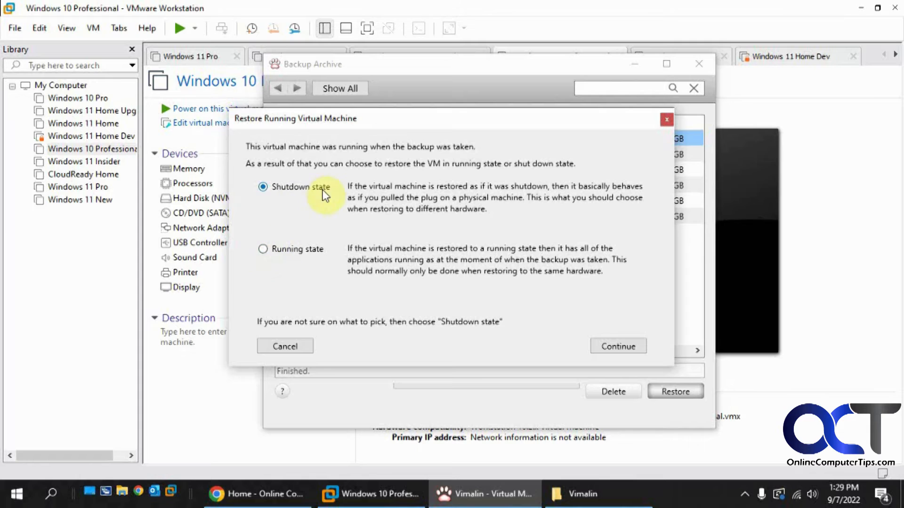
Step: Restore the machine in Running state and let the file copy begin
left_click(263, 249)
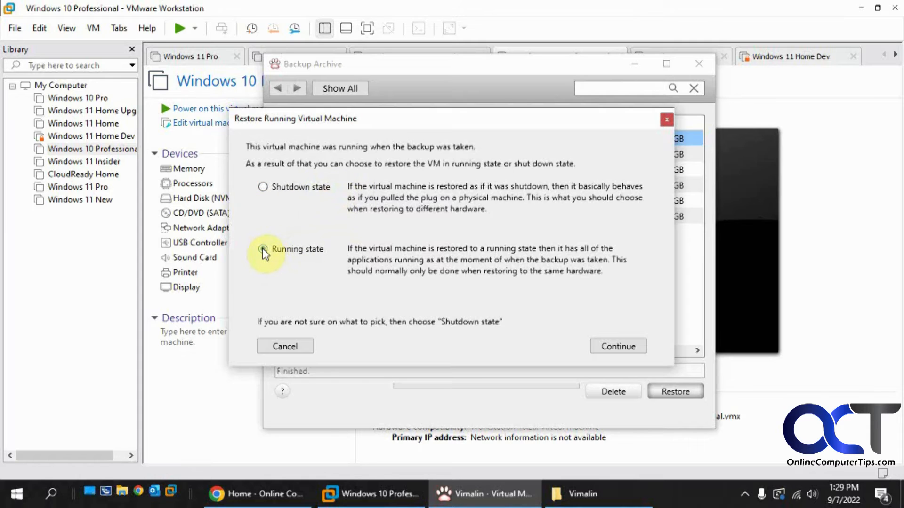
left_click(263, 248)
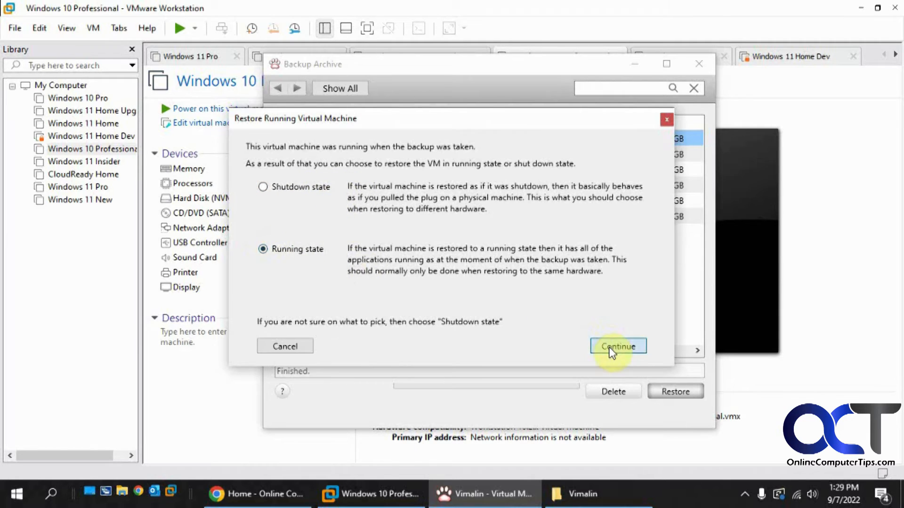
left_click(617, 346)
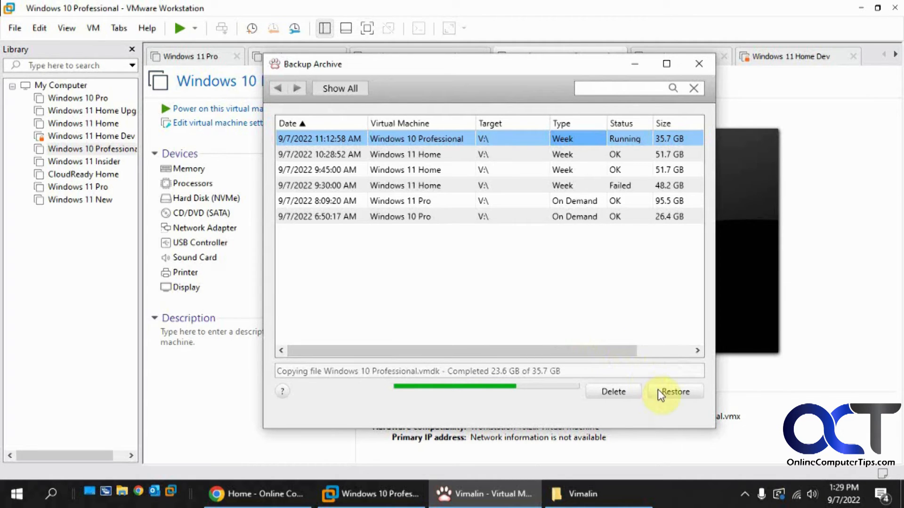
mouse_move(549, 392)
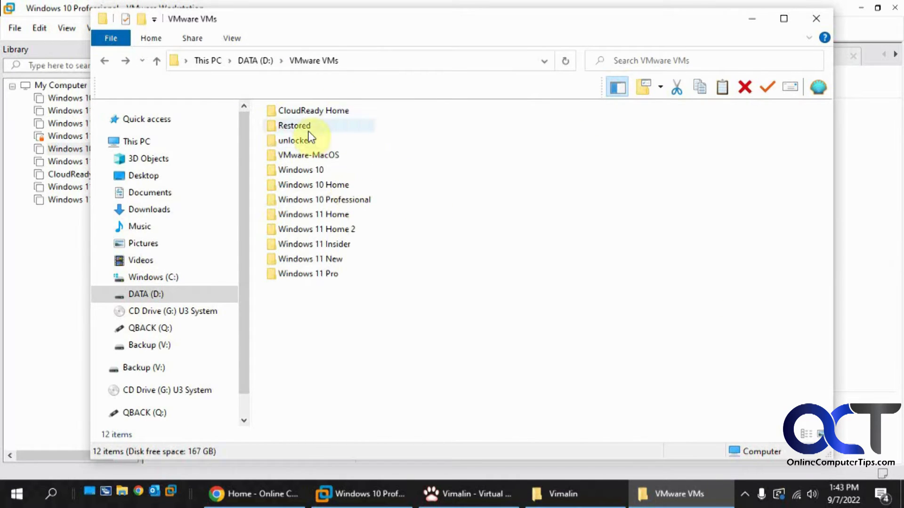
Step: Browse into Restored\Windows 10 Professional - backup 2022-09-07 to view the restored VM files
double_click(294, 125)
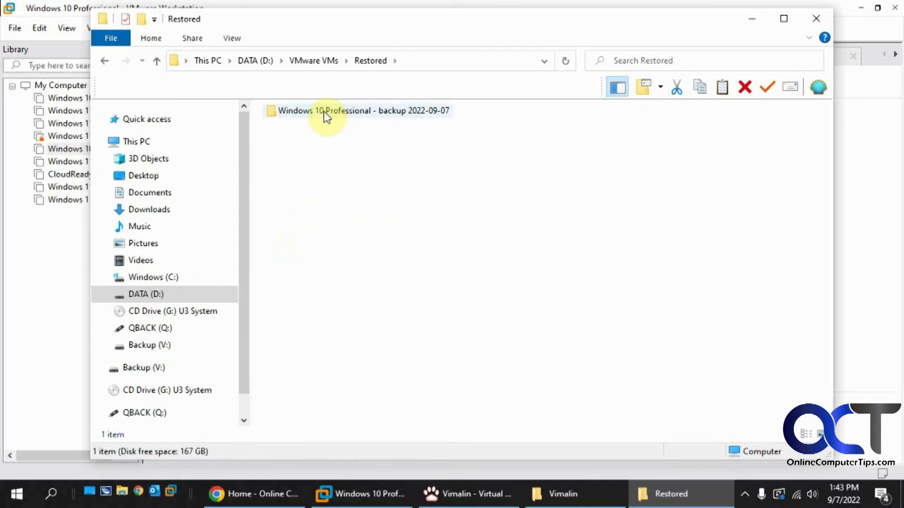
mouse_move(335, 115)
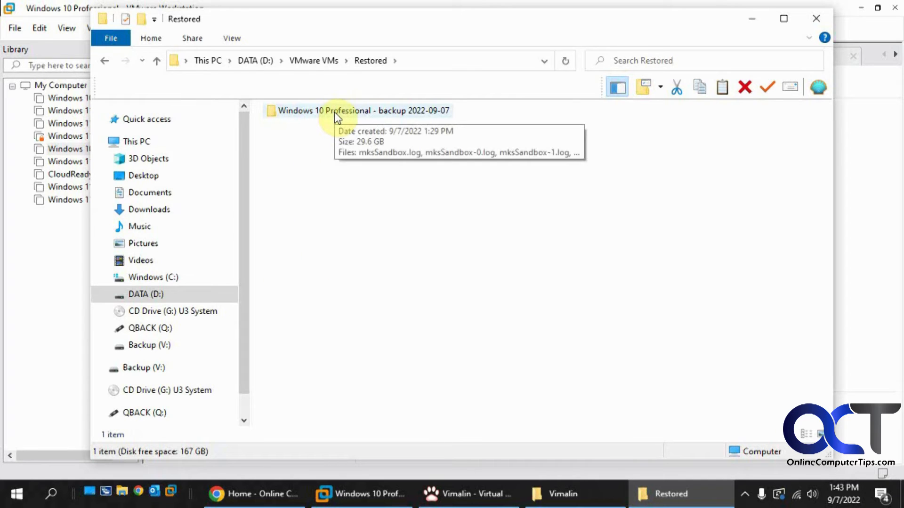
double_click(362, 111)
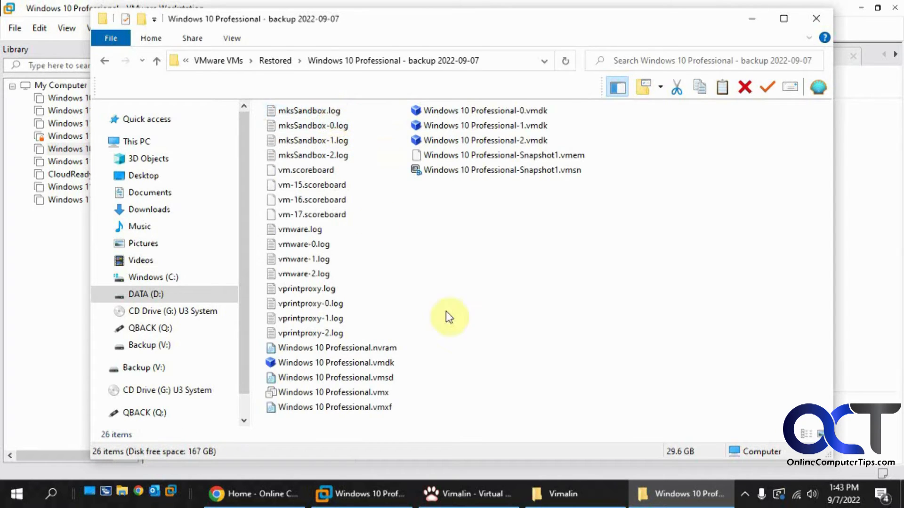
mouse_move(279, 298)
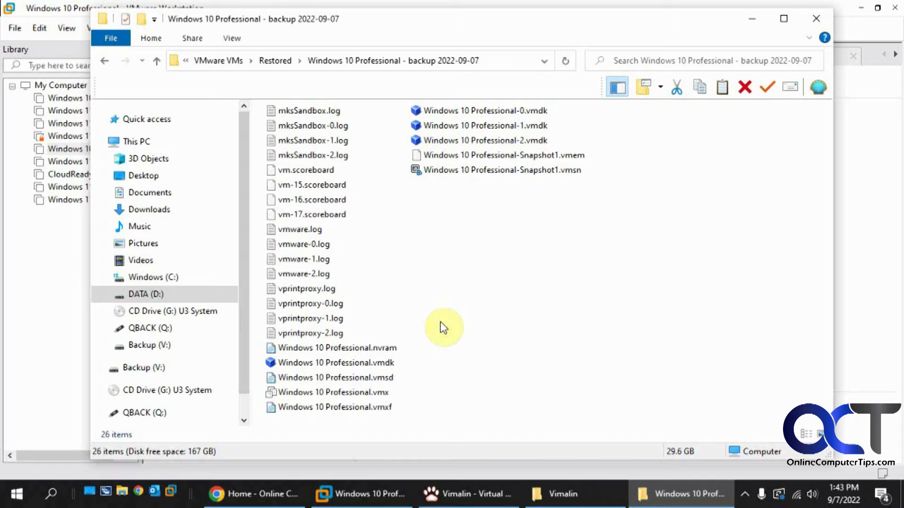
mouse_move(381, 396)
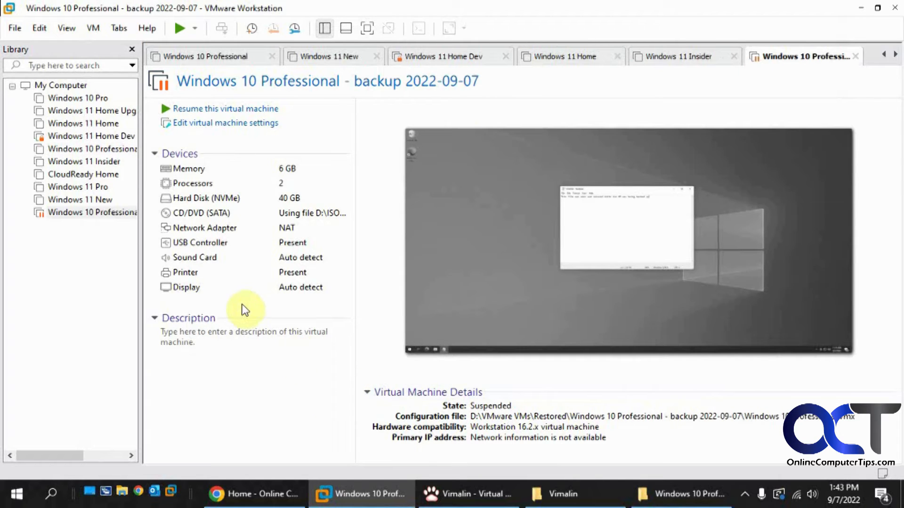
mouse_move(242, 112)
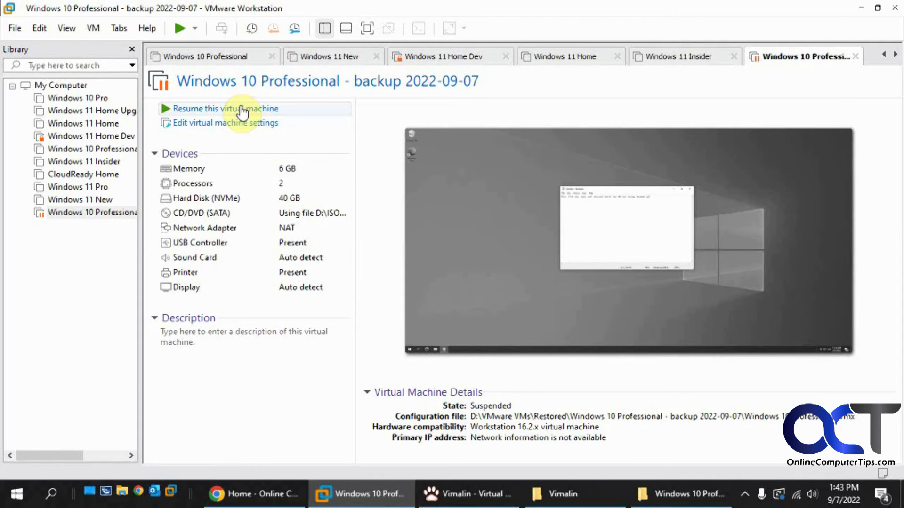
Step: Resume the restored Windows 10 Professional backup VM, reaching the moved-or-copied prompt
left_click(225, 108)
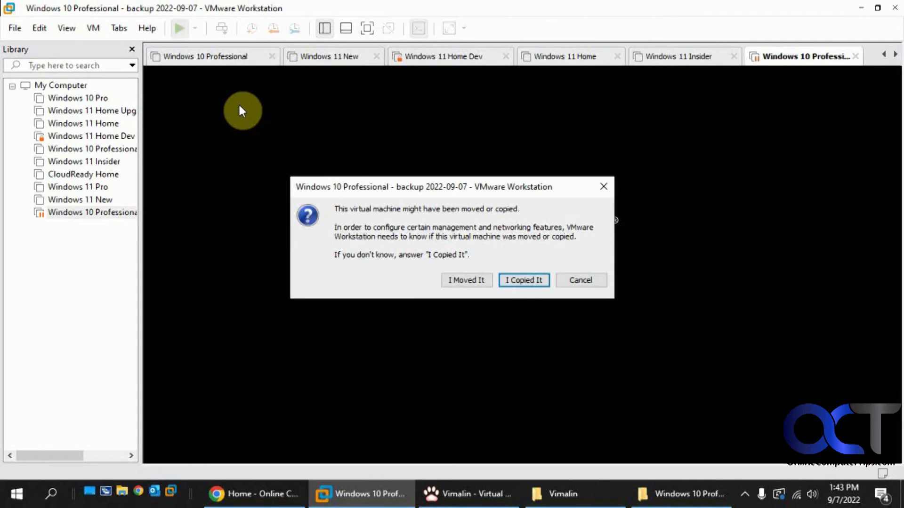
mouse_move(466, 280)
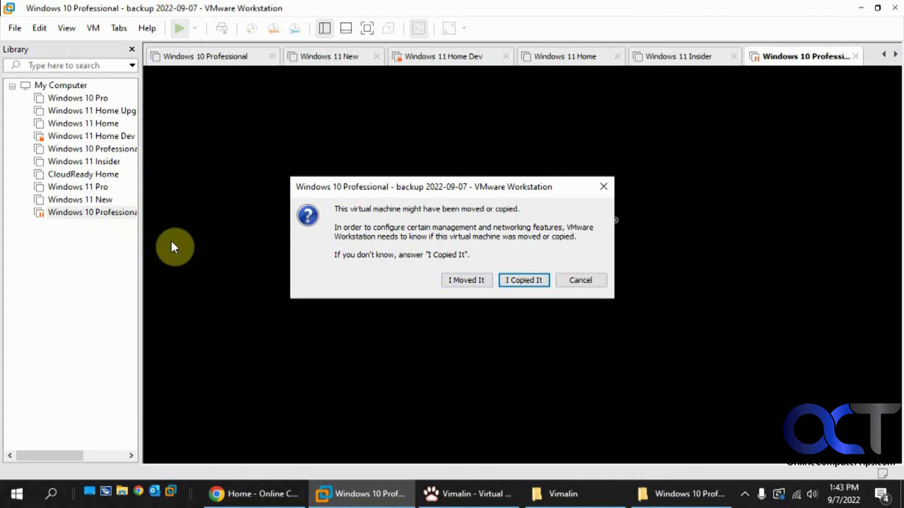
mouse_move(414, 246)
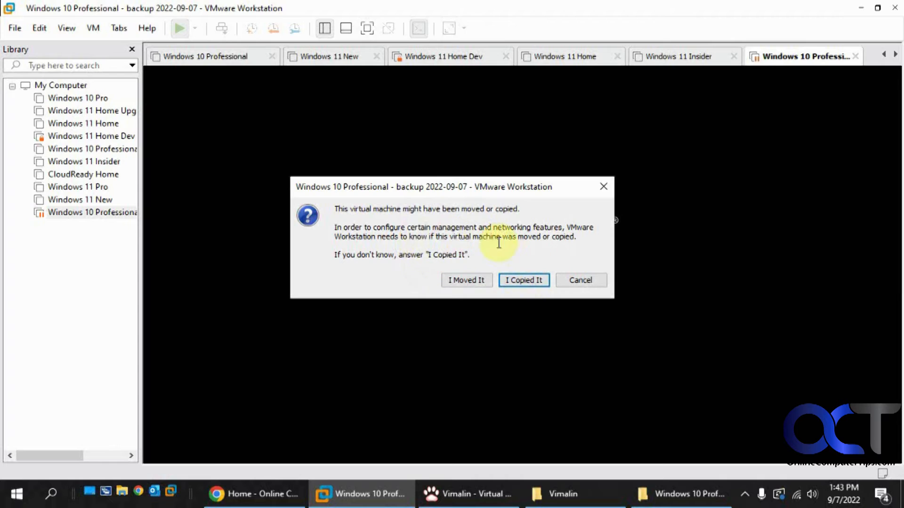
mouse_move(450, 242)
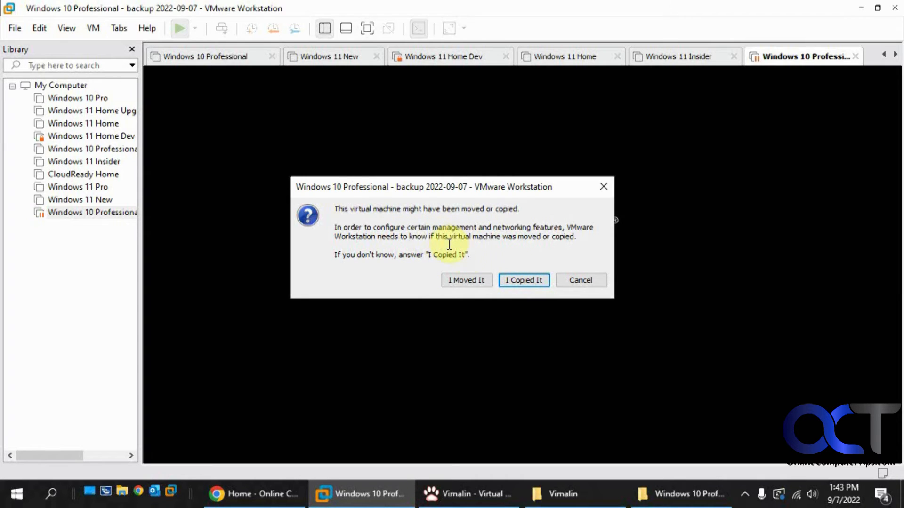
mouse_move(483, 224)
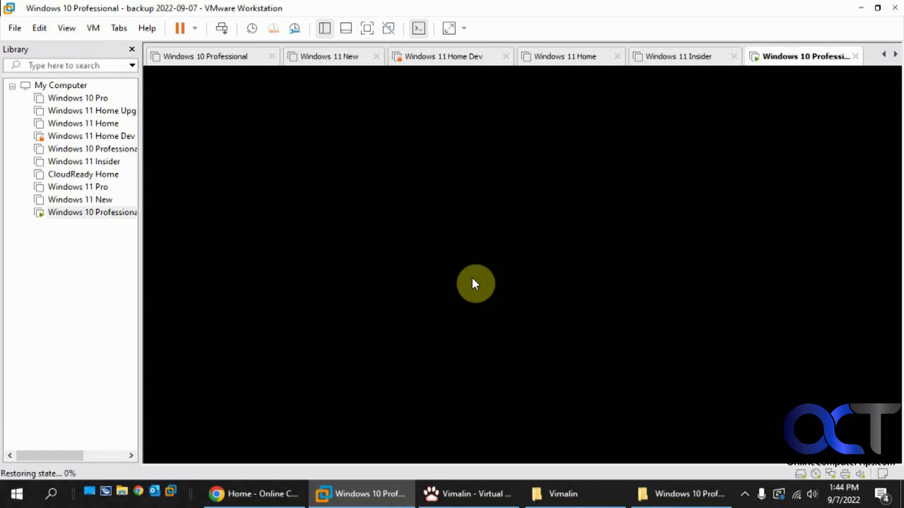
mouse_move(523, 271)
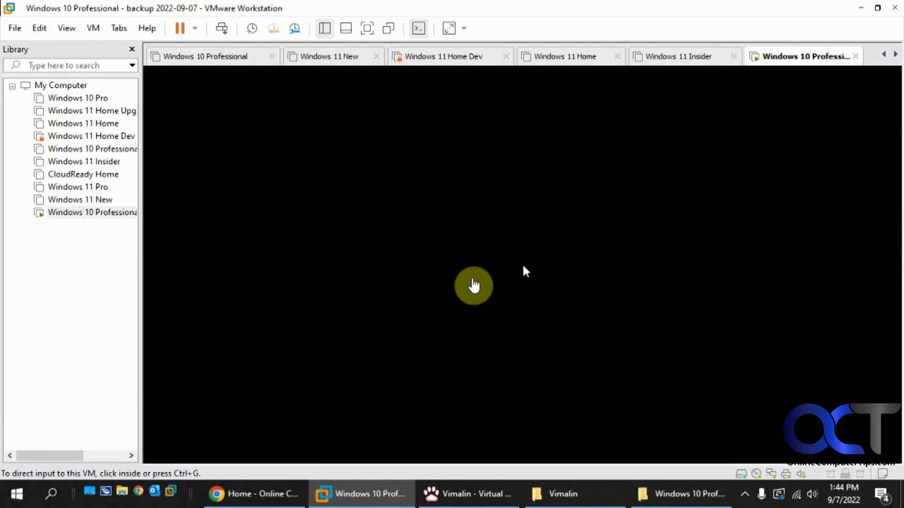
Step: Confirm the resumed VM kept its unsaved Notepad text, then bring up the Backup (V:)\Vimalin folder
left_click(473, 286)
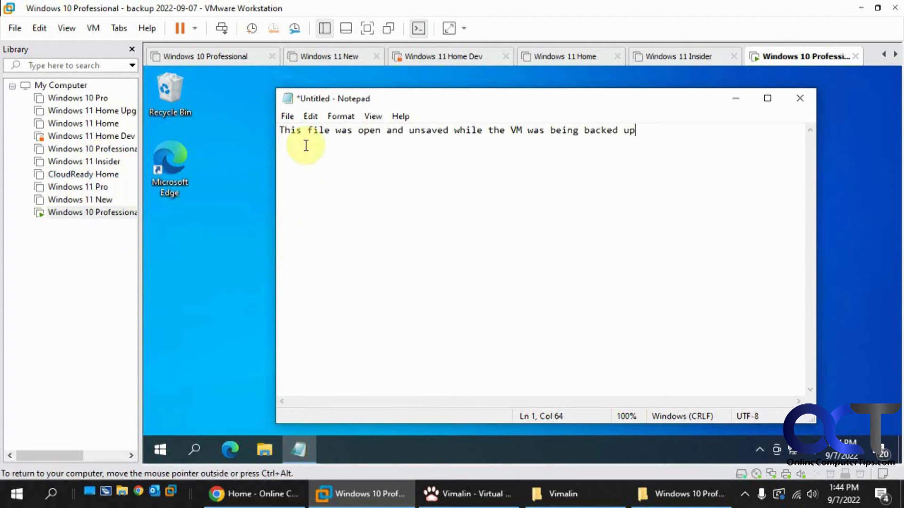
mouse_move(344, 148)
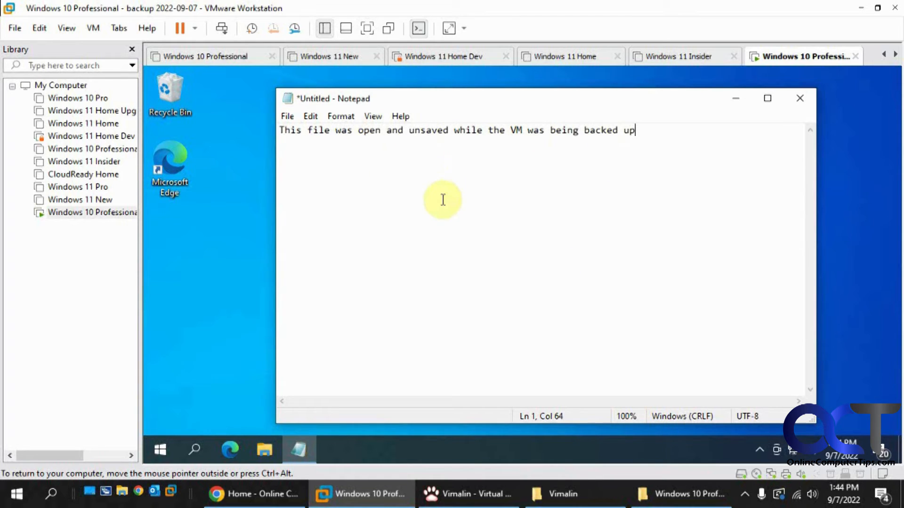
mouse_move(566, 323)
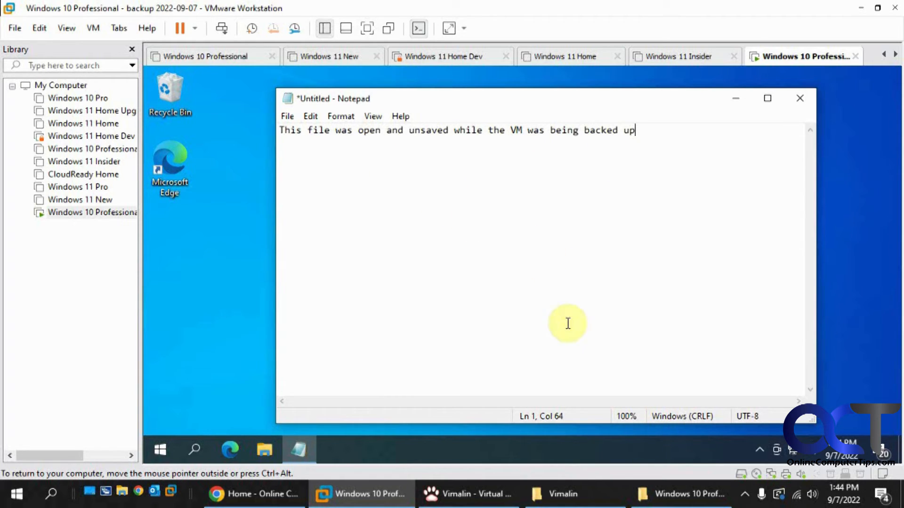
left_click(559, 494)
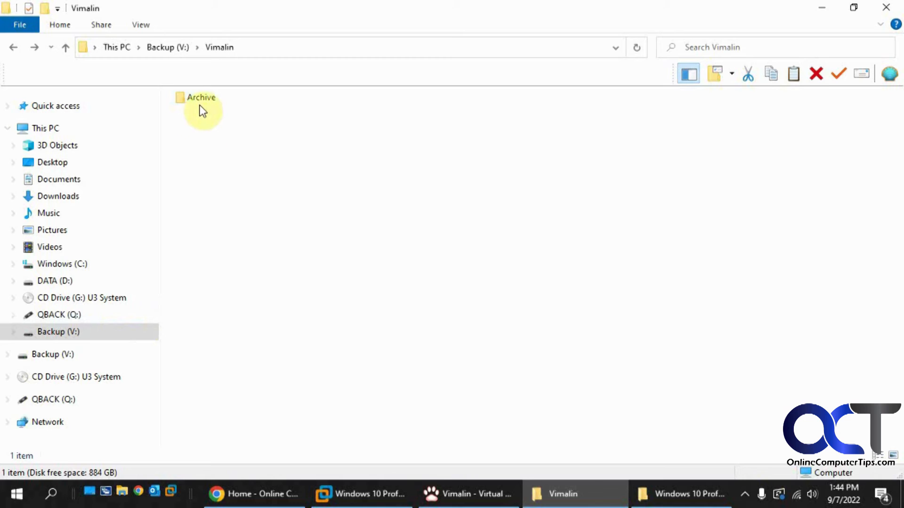
Step: Browse Archive\WIN10\001 down to folder 005 and reopen the Backup Archive from the .hint file
double_click(200, 97)
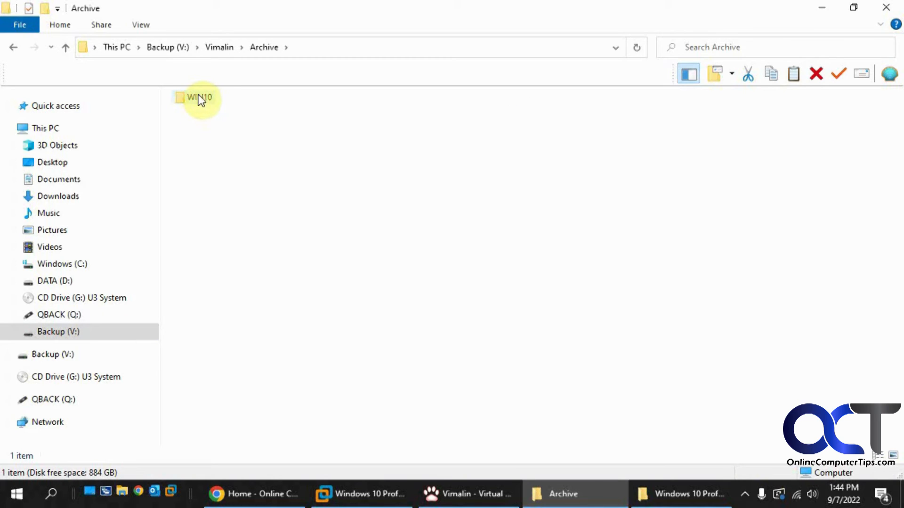
left_click(199, 97)
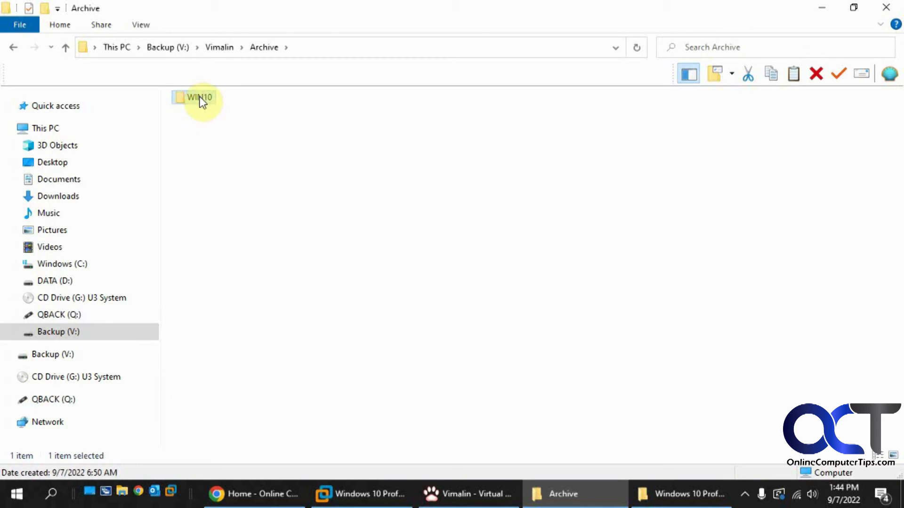
double_click(198, 97)
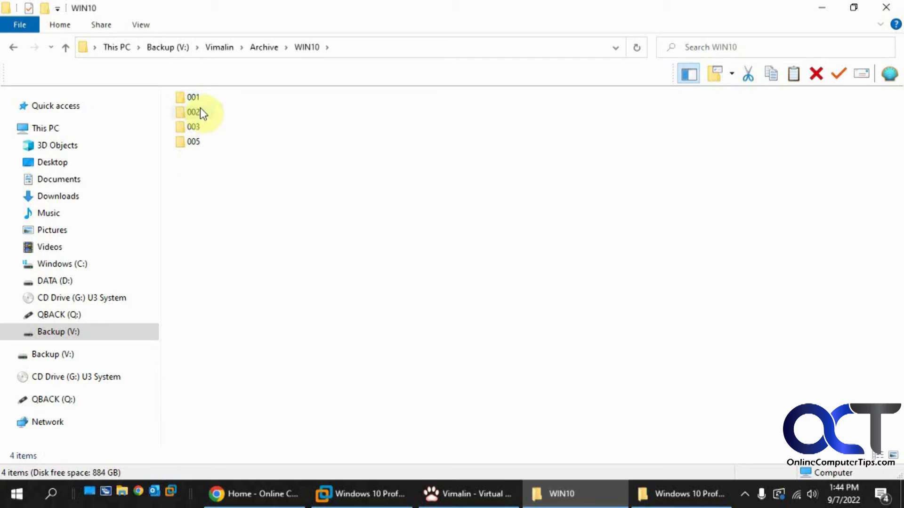
mouse_move(201, 105)
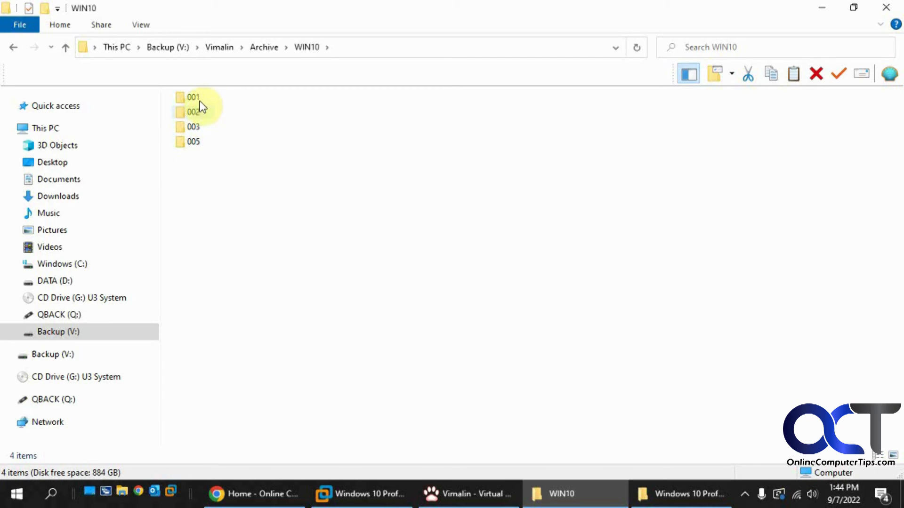
double_click(192, 97)
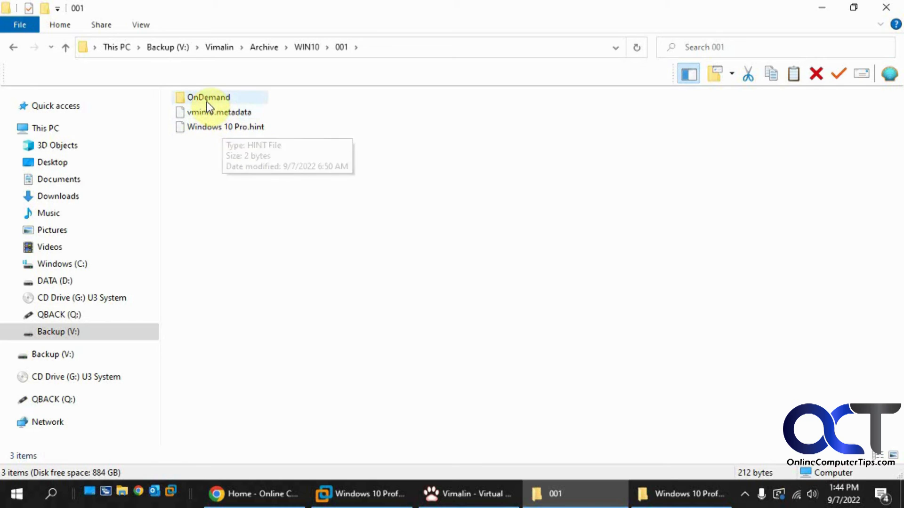
mouse_move(161, 62)
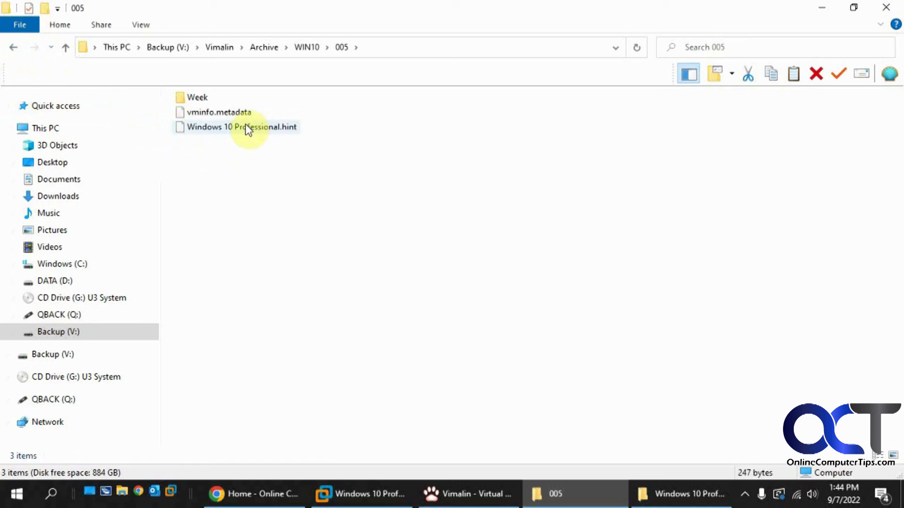
double_click(242, 127)
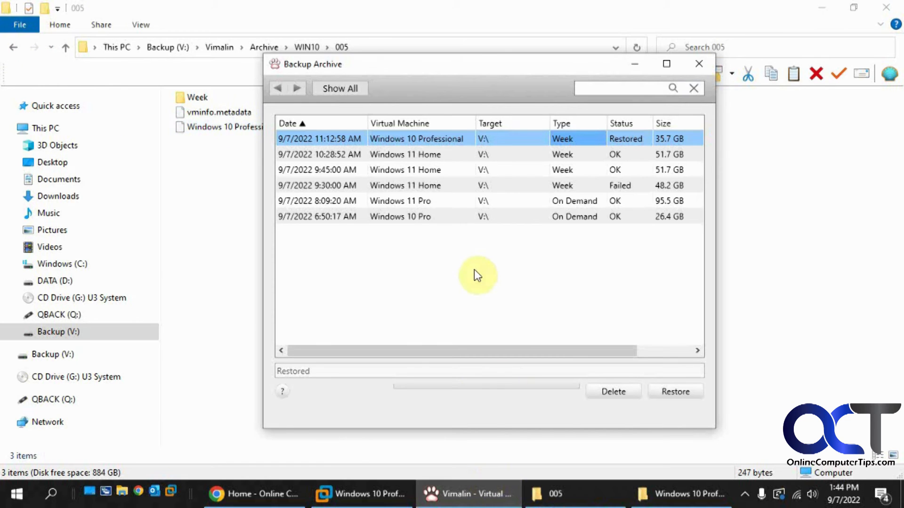
left_click(340, 88)
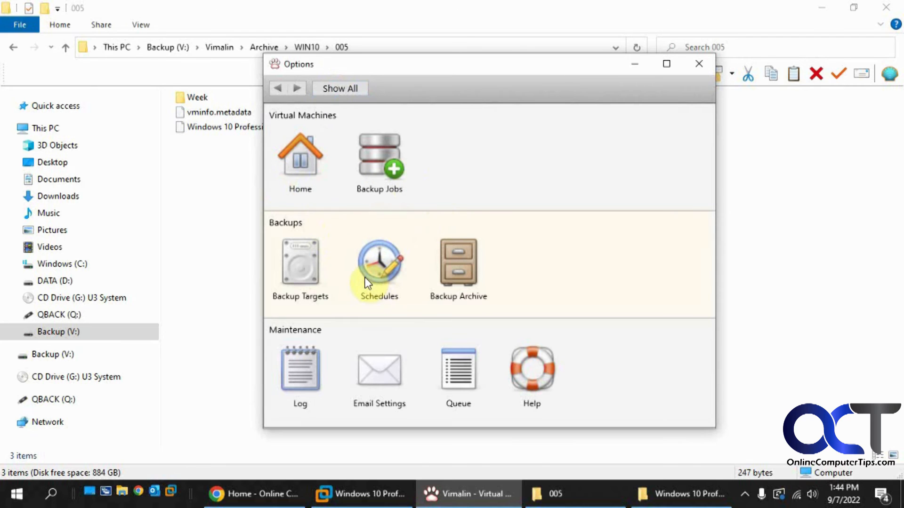
mouse_move(461, 299)
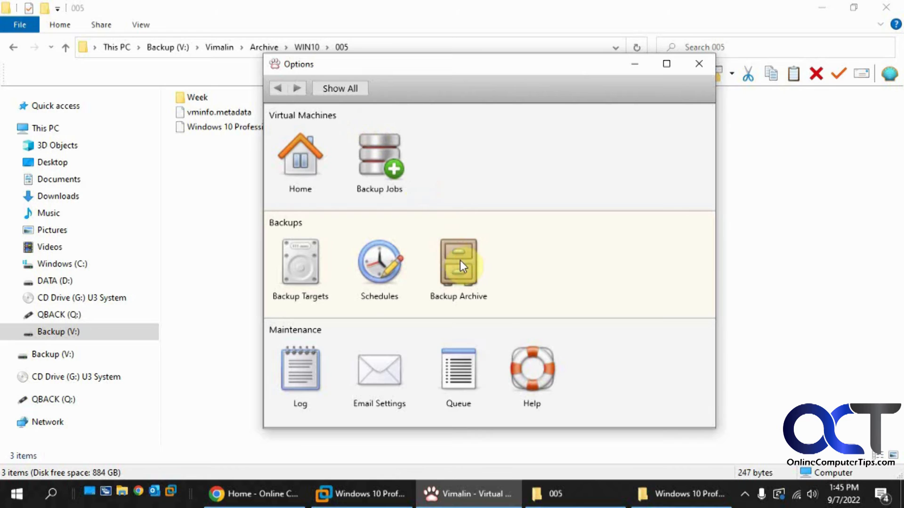
left_click(459, 263)
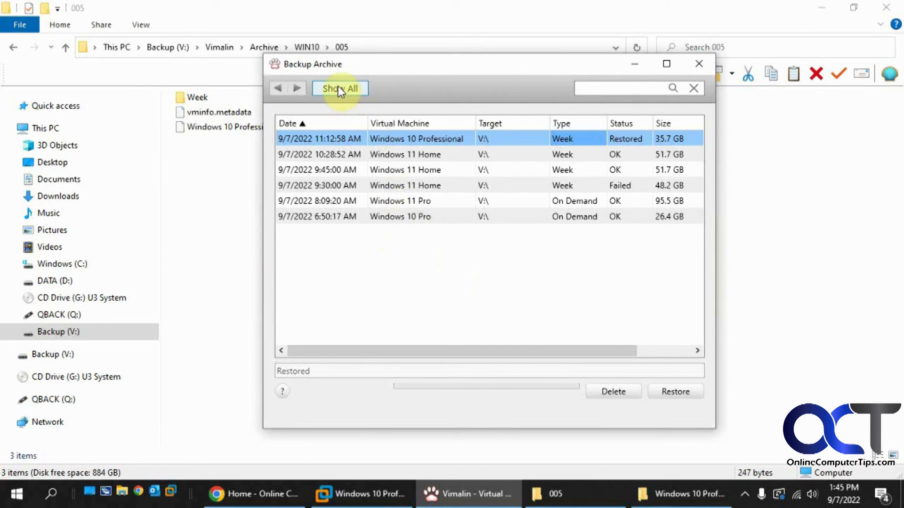
left_click(339, 89)
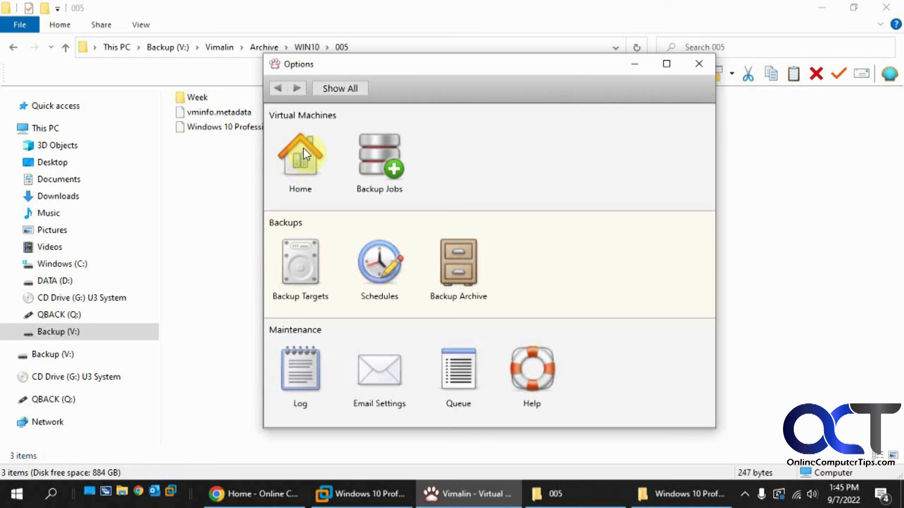
mouse_move(346, 176)
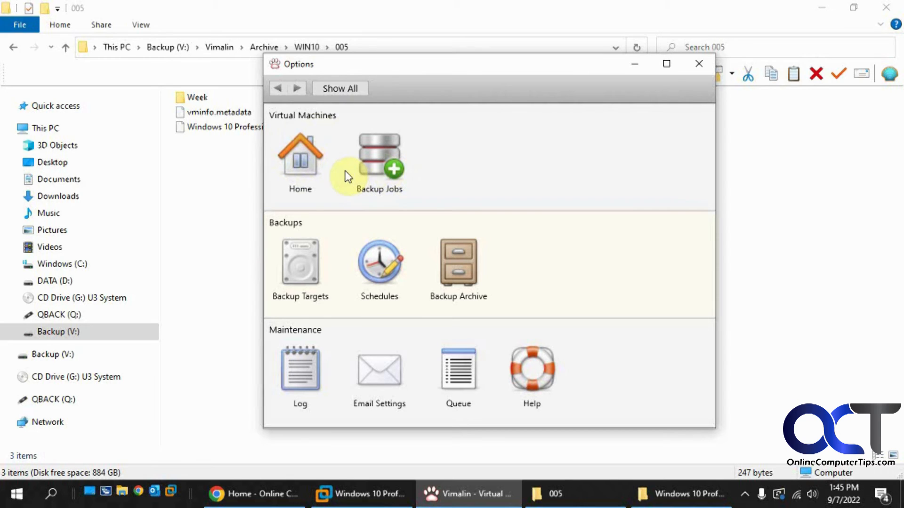
mouse_move(616, 467)
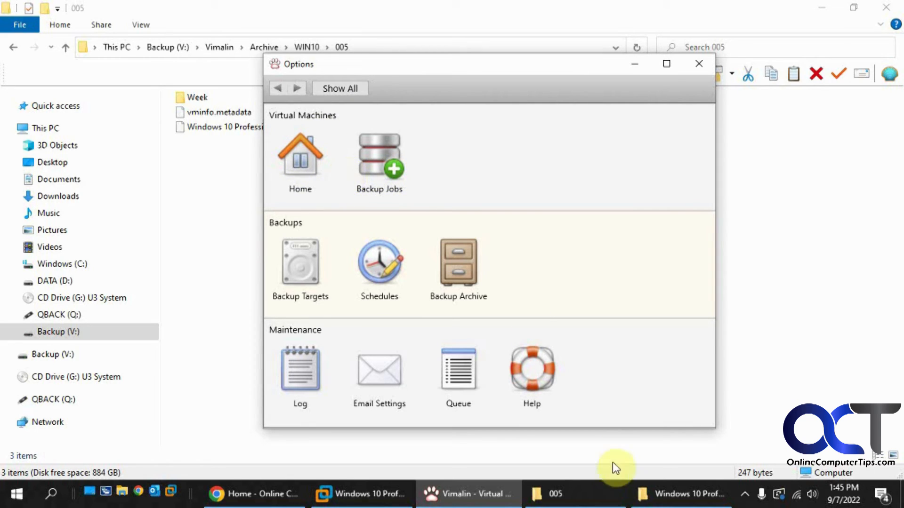
mouse_move(497, 179)
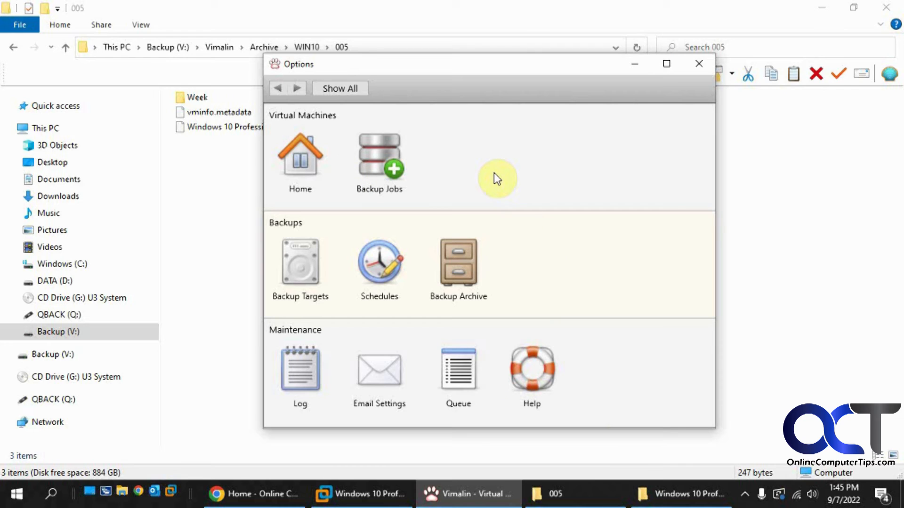
mouse_move(483, 175)
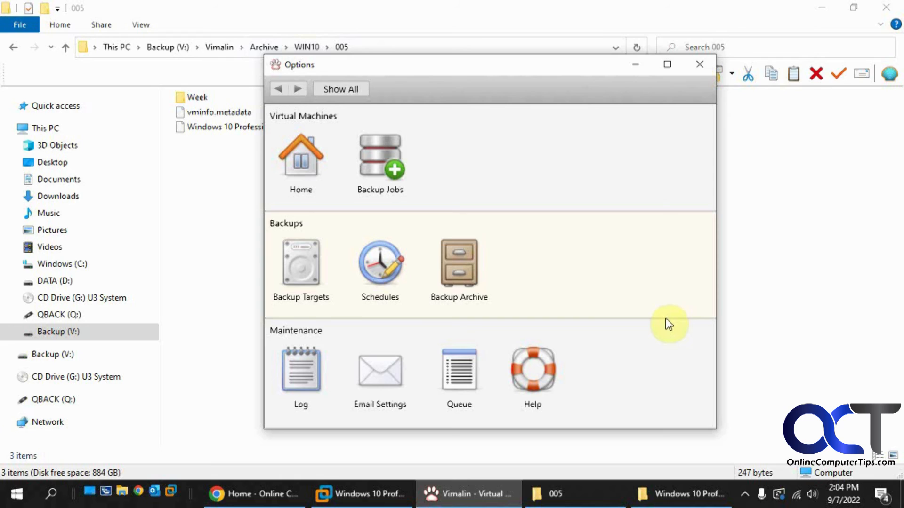
mouse_move(210, 184)
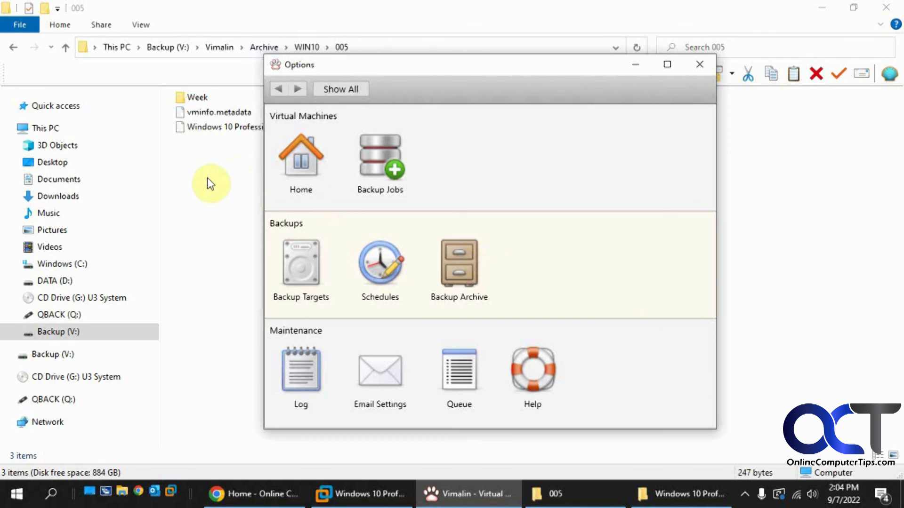
left_click(307, 47)
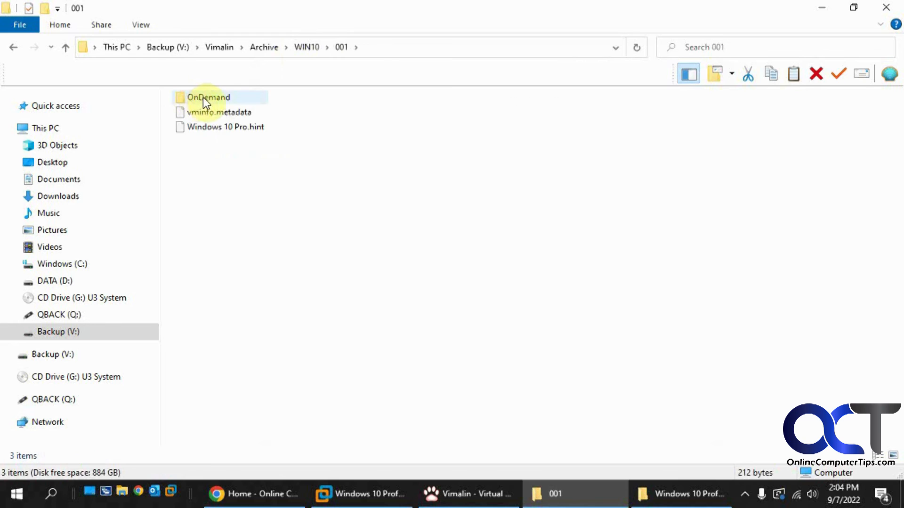
double_click(207, 97)
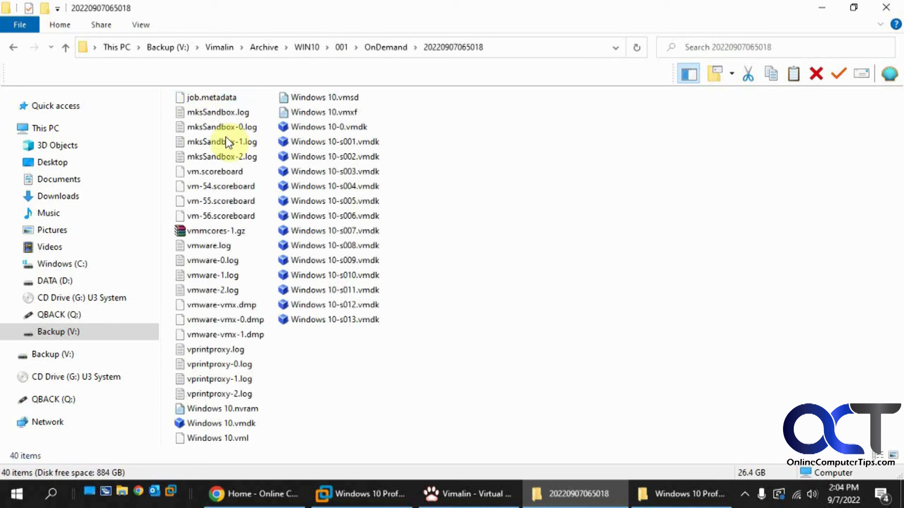
left_click(217, 349)
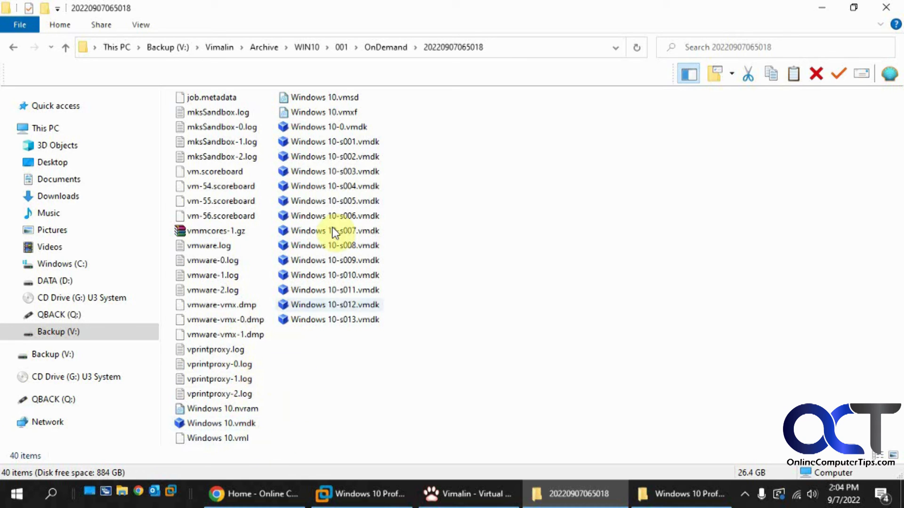
mouse_move(337, 217)
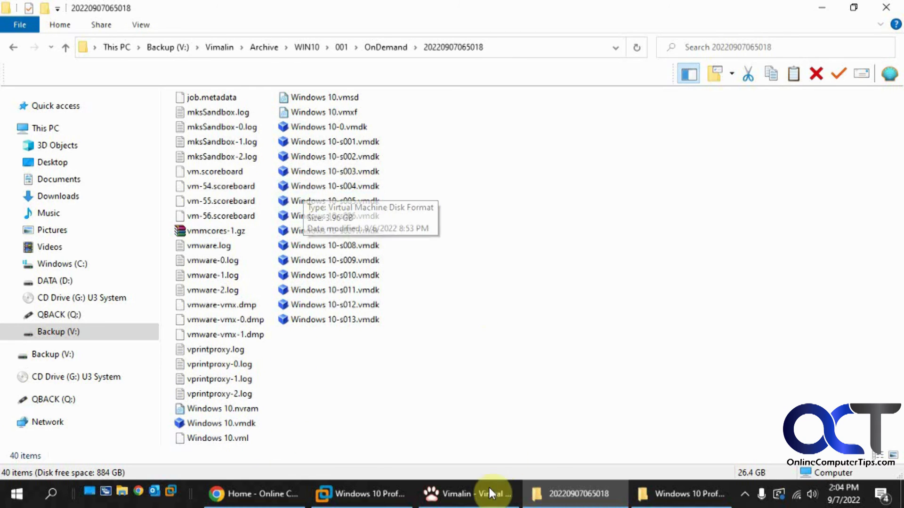
Step: Add the Windows 11 Home Upgrade machine as a sixth backup job and select it
left_click(468, 494)
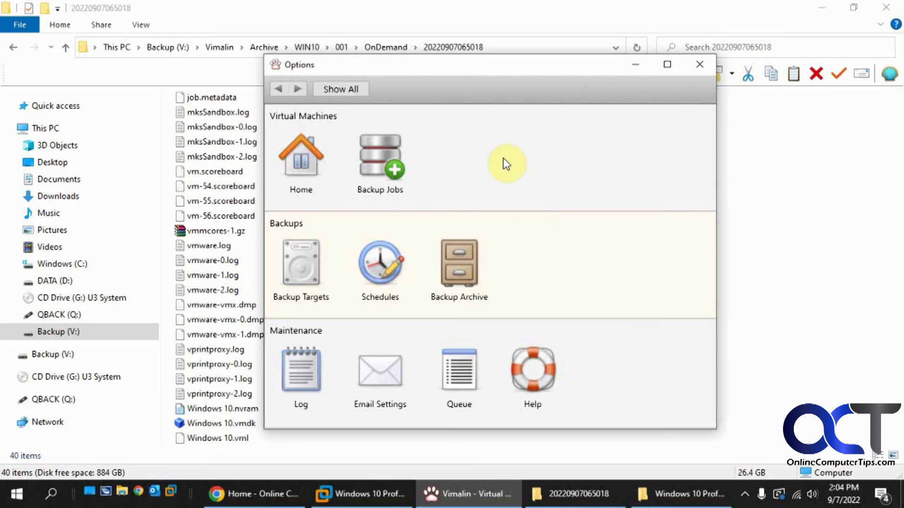
left_click(379, 157)
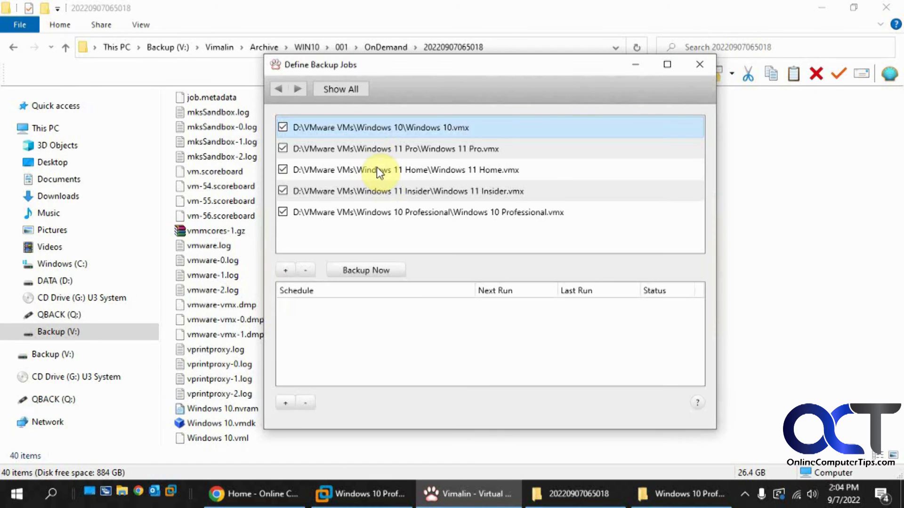
left_click(285, 270)
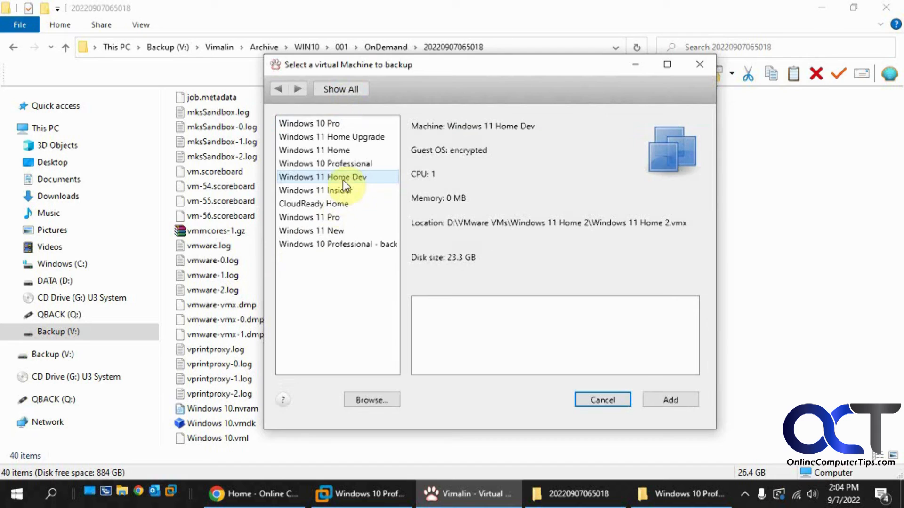
left_click(332, 136)
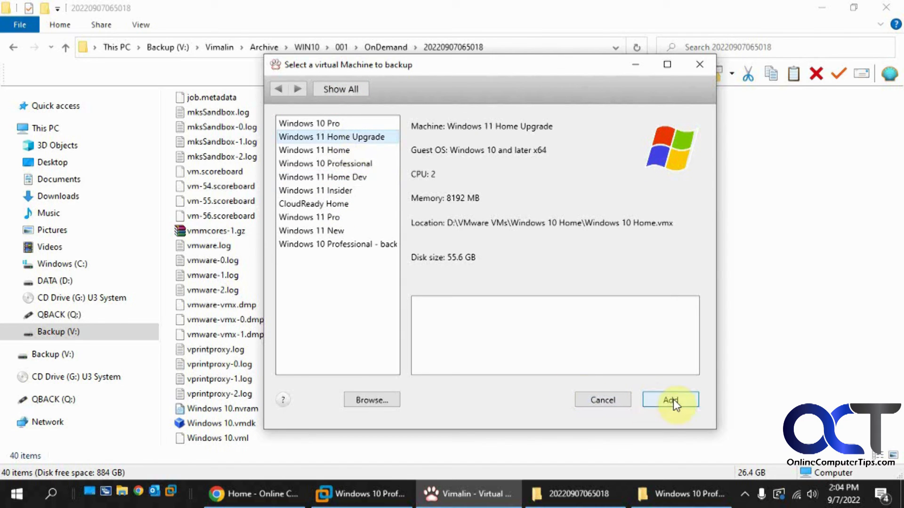
left_click(670, 401)
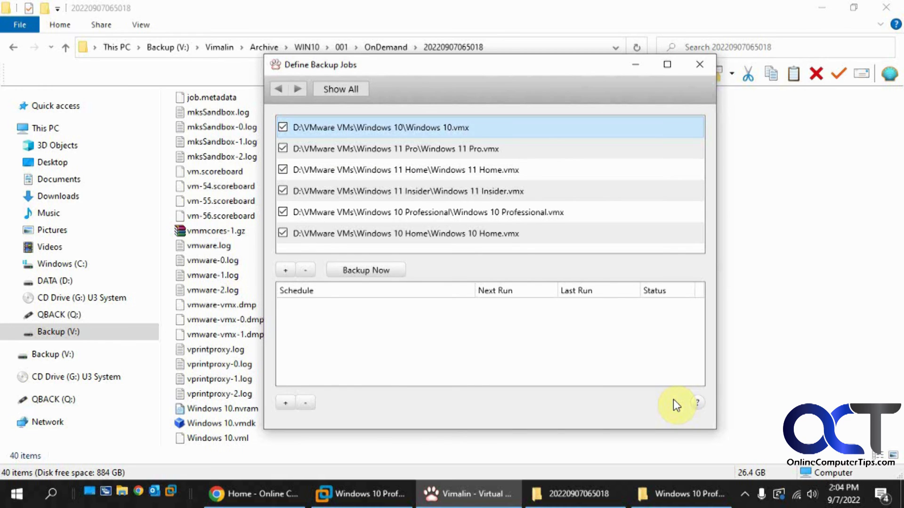
left_click(404, 233)
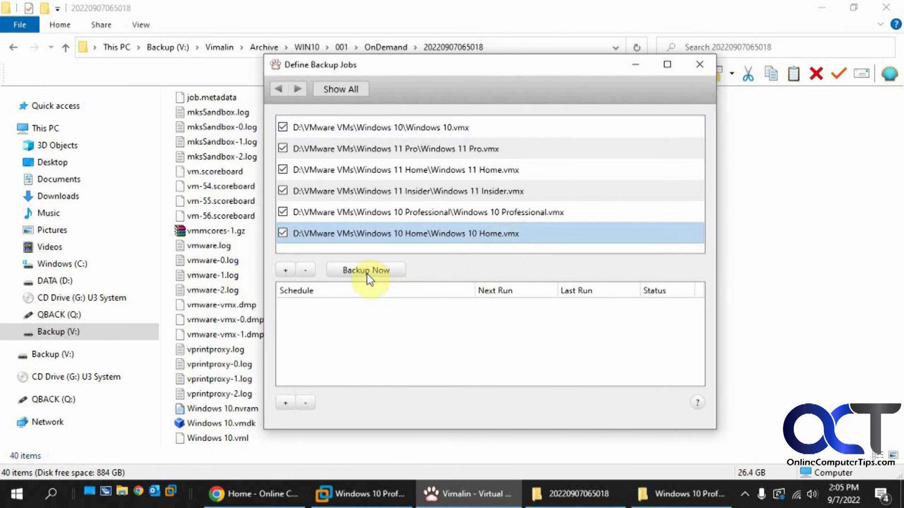
mouse_move(296, 377)
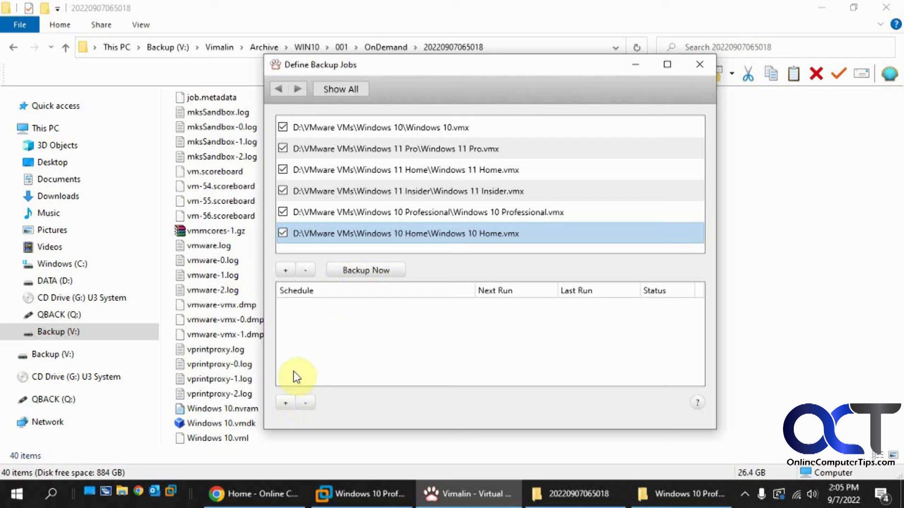
mouse_move(285, 404)
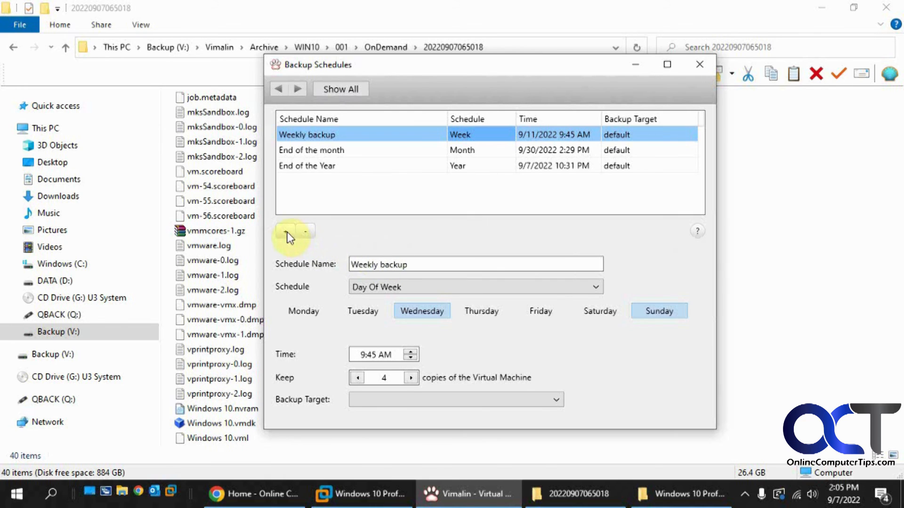
Step: Create a fourth, unnamed Run at date schedule beside weekly, monthly and yearly
left_click(285, 231)
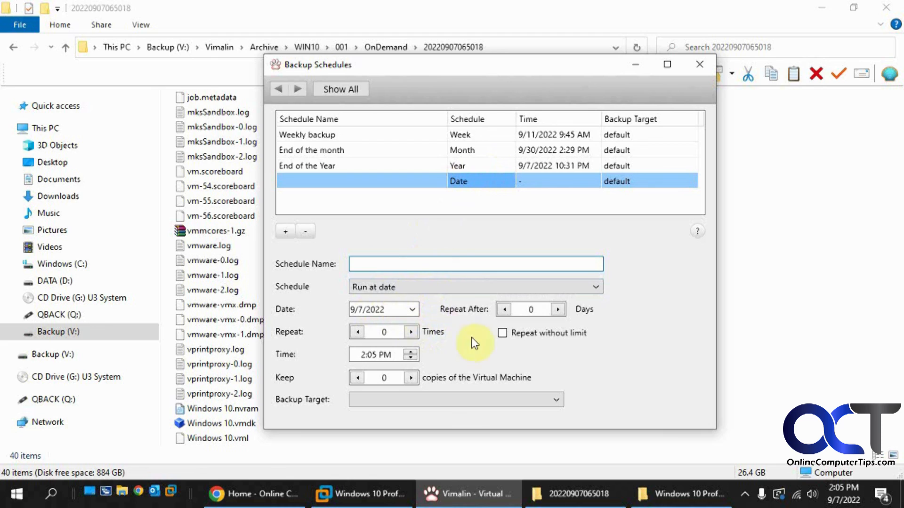
mouse_move(423, 372)
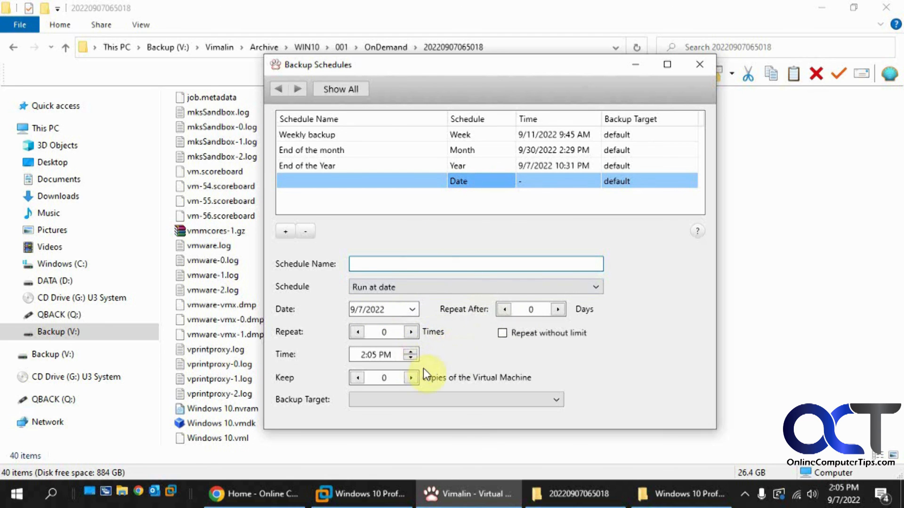
mouse_move(366, 157)
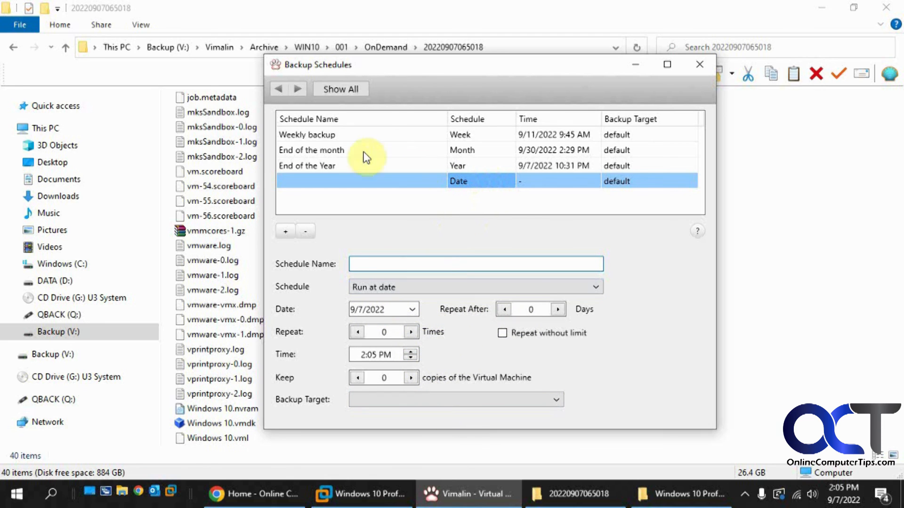
mouse_move(352, 149)
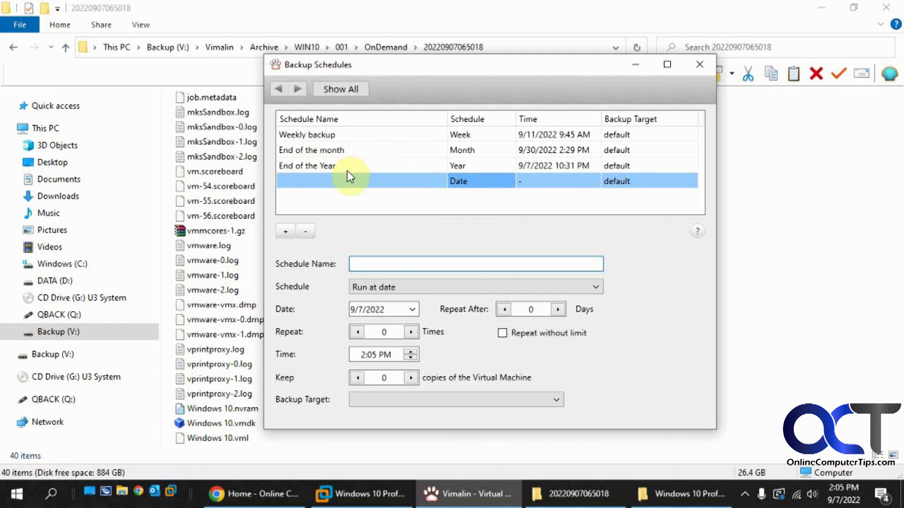
mouse_move(424, 245)
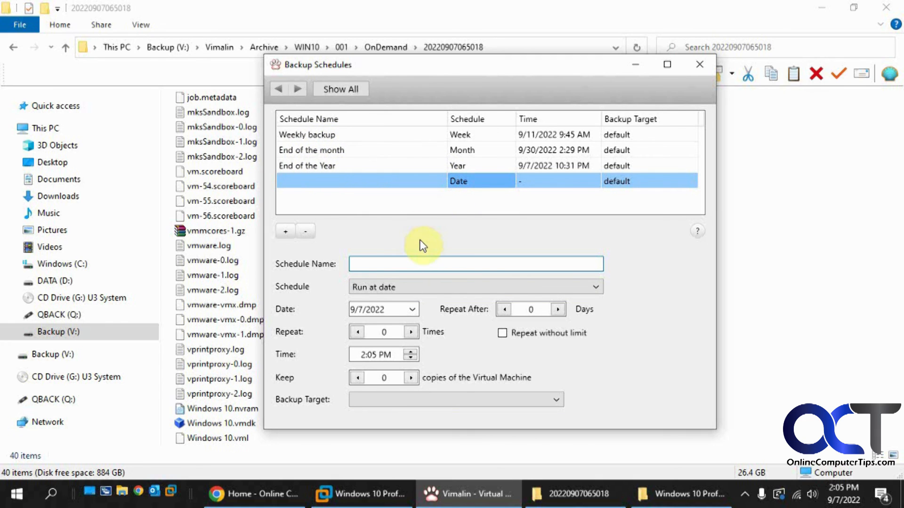
mouse_move(381, 178)
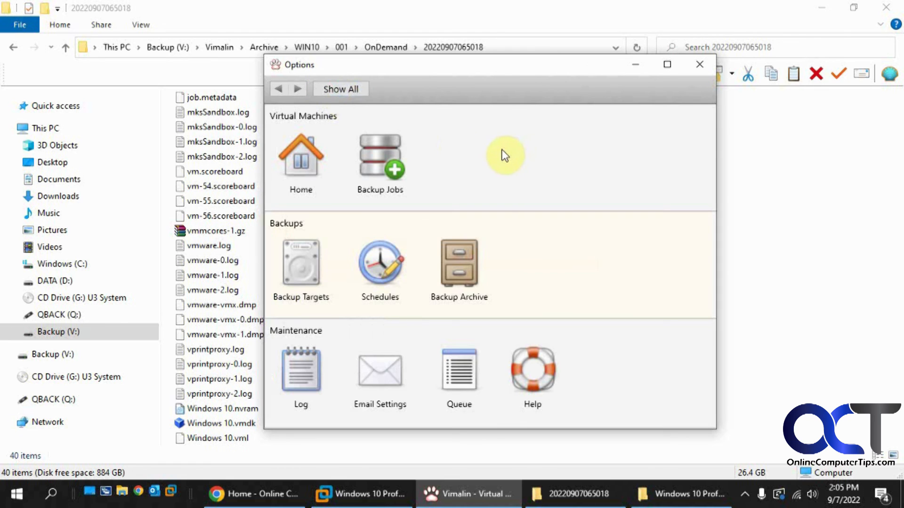
mouse_move(513, 201)
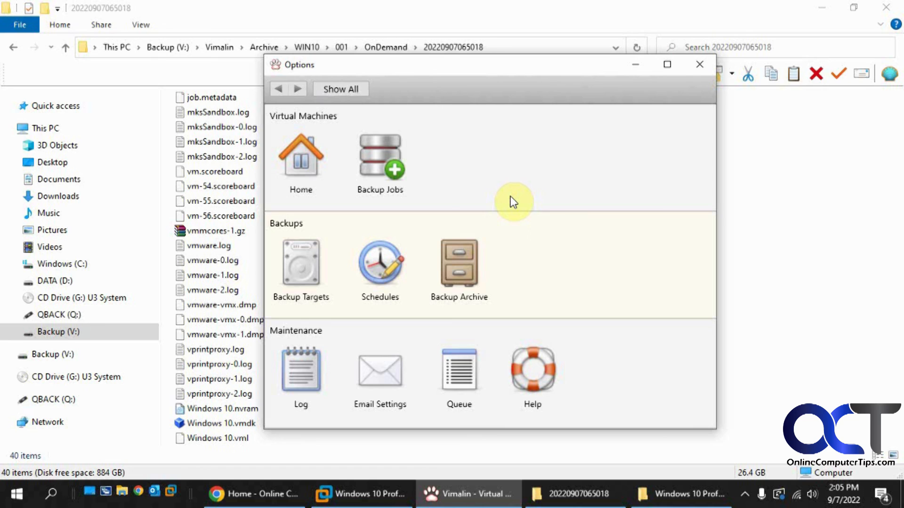
mouse_move(518, 205)
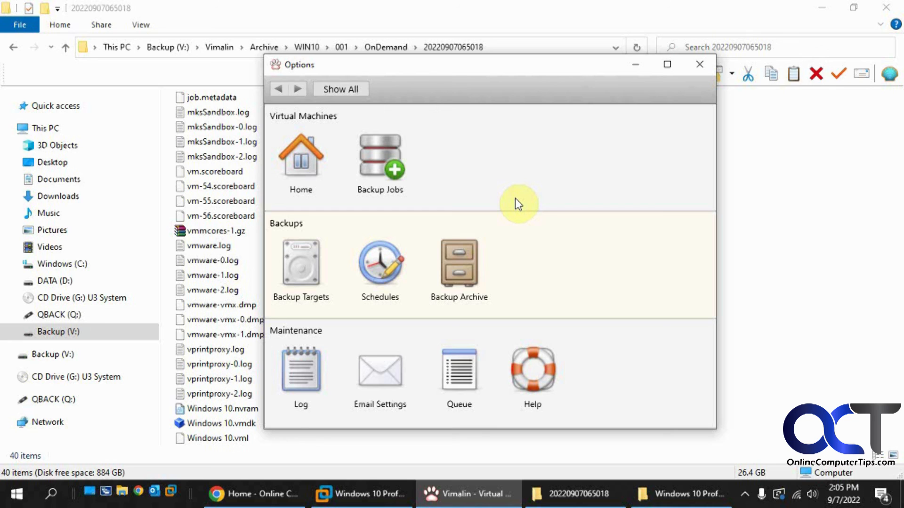
mouse_move(412, 239)
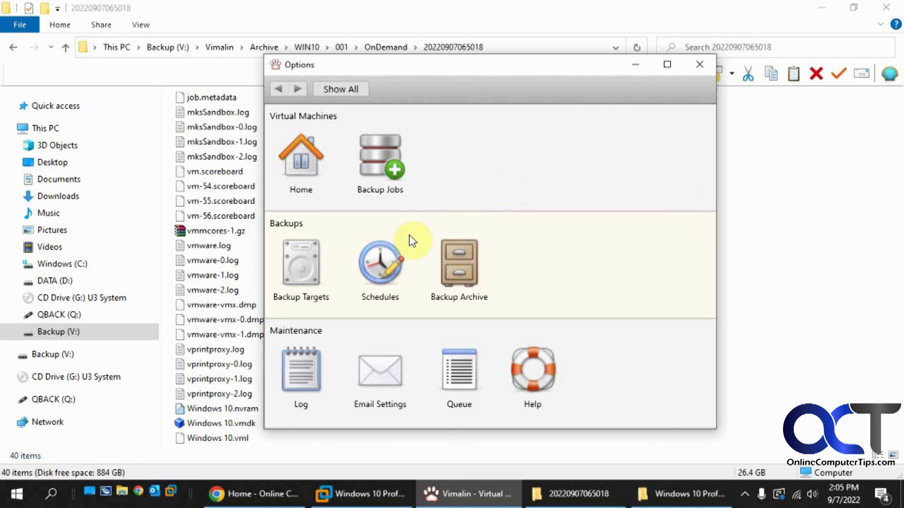
mouse_move(550, 153)
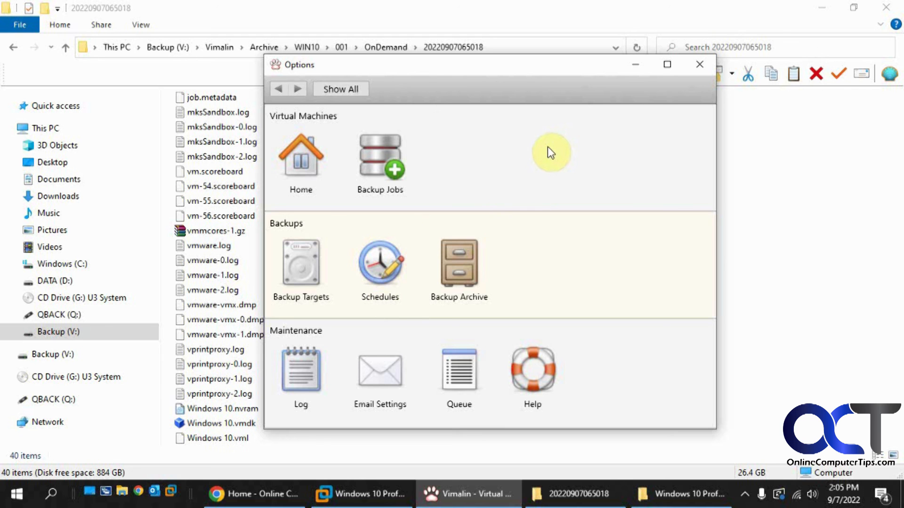